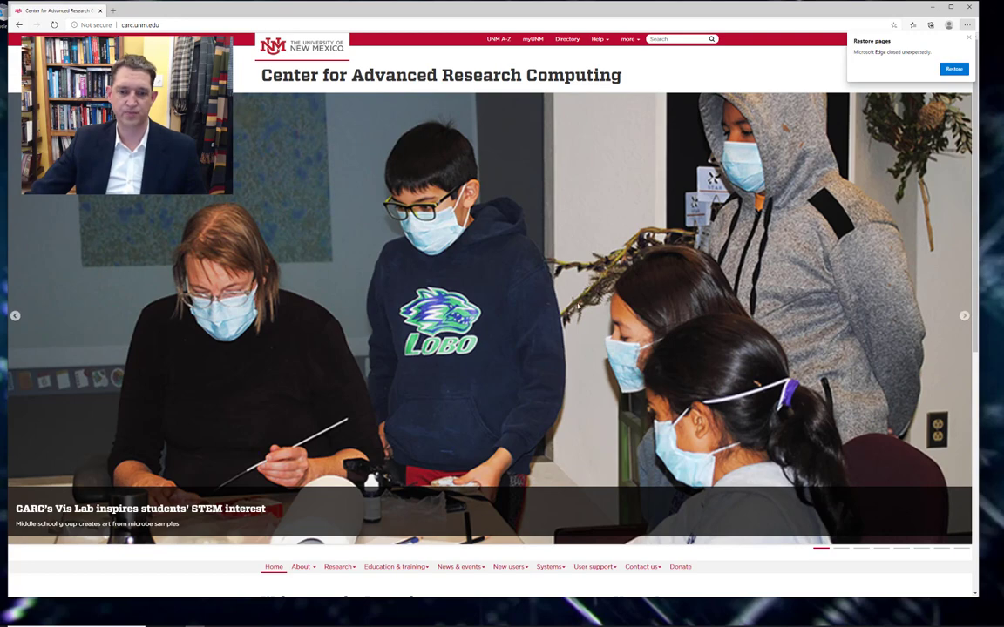
Reach the 'Request a project' page through the New users menu.
scroll(down, 3)
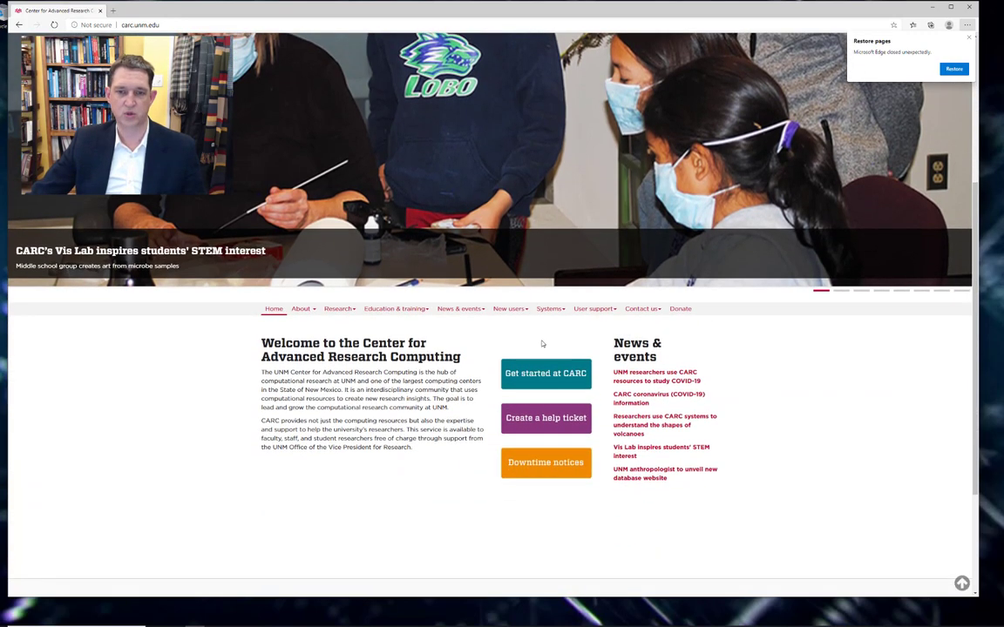
click(509, 309)
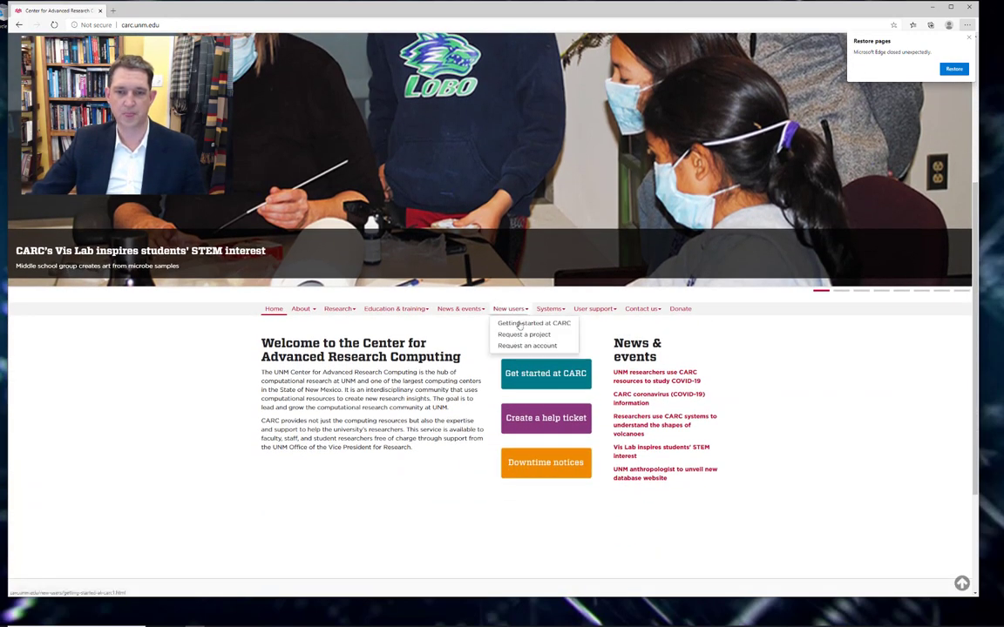
mouse_move(523, 334)
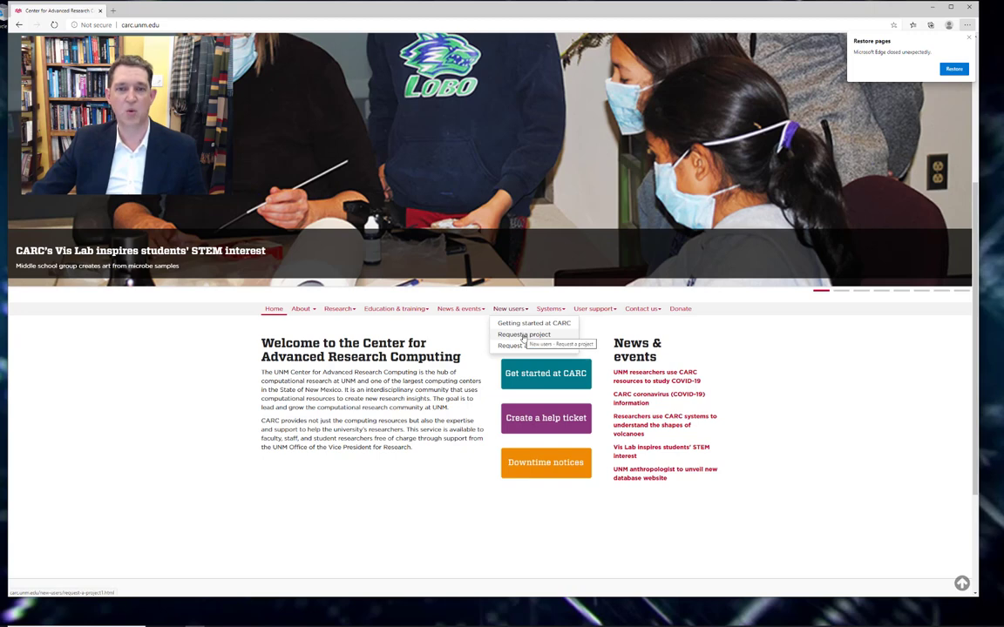
click(522, 335)
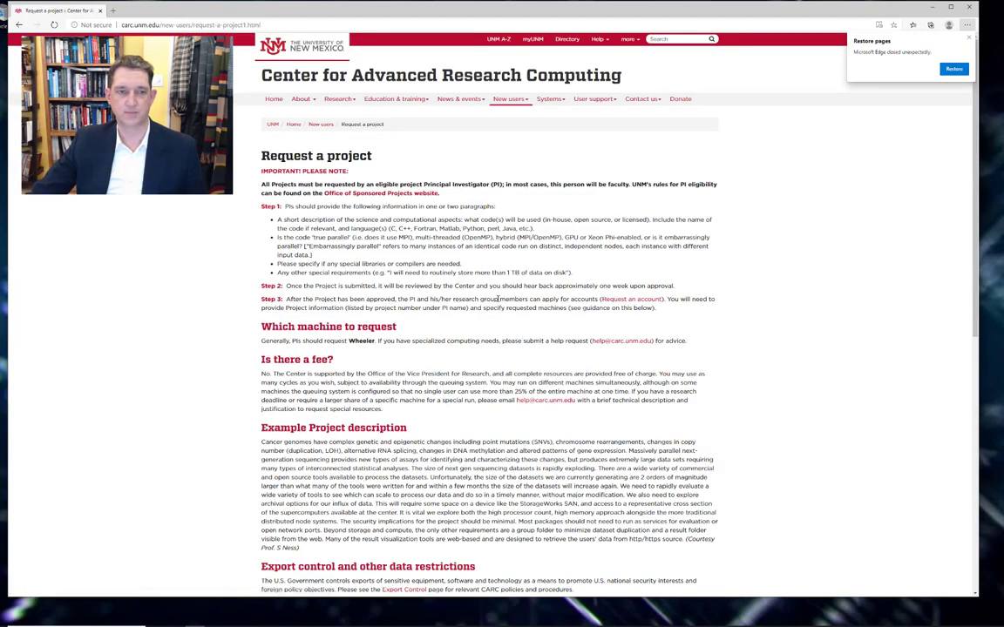
scroll(down, 3)
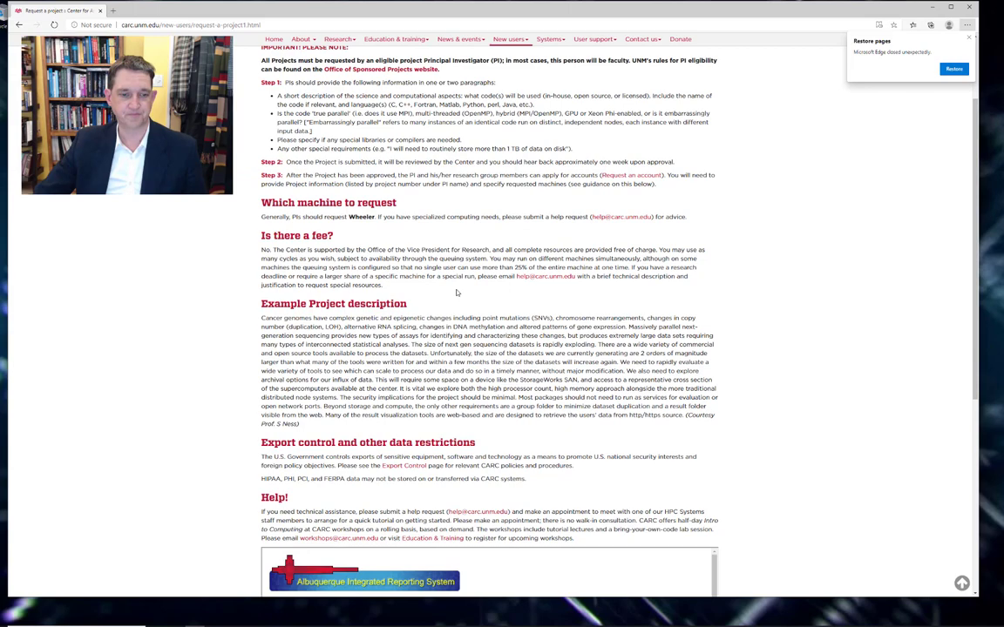
scroll(down, 3)
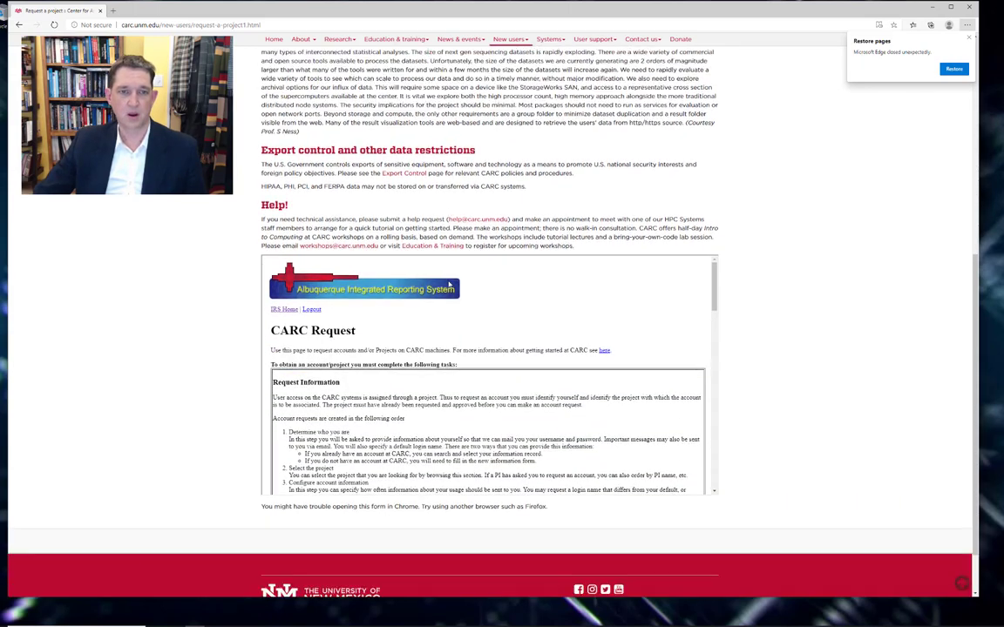
scroll(down, 3)
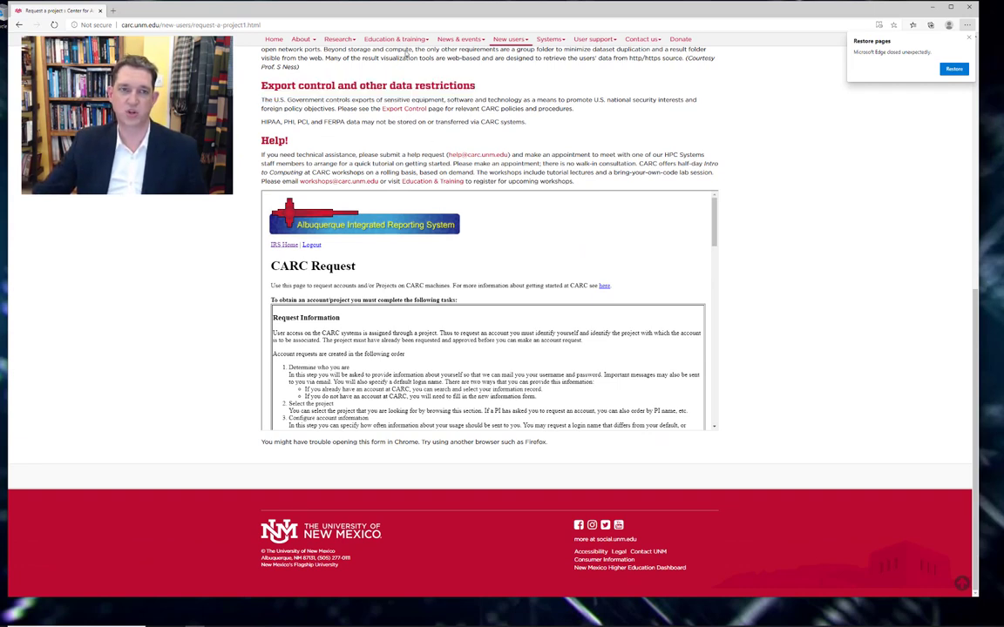
scroll(up, 3)
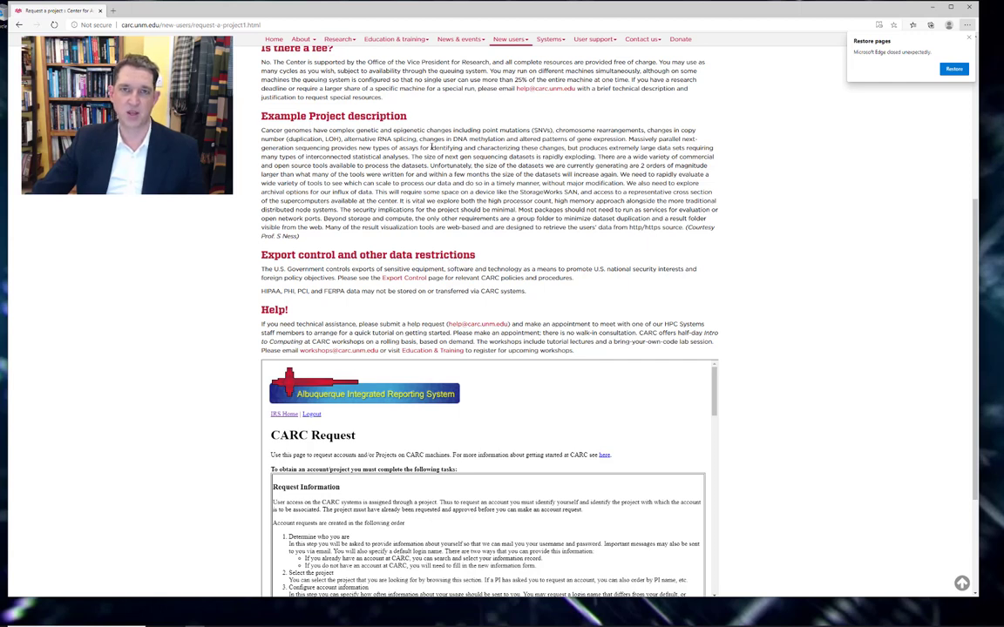
mouse_move(505, 262)
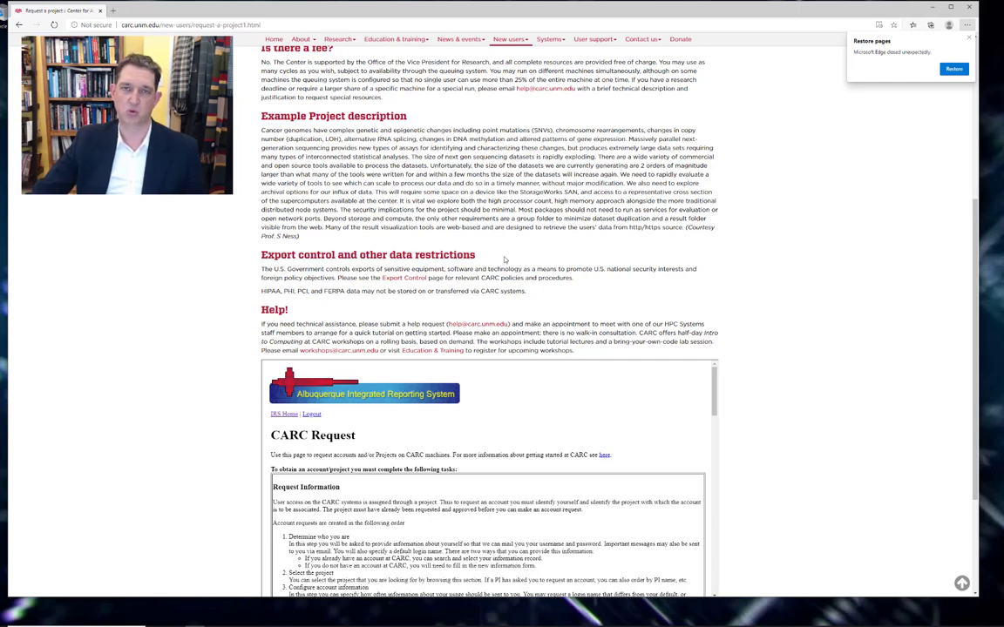
mouse_move(551, 296)
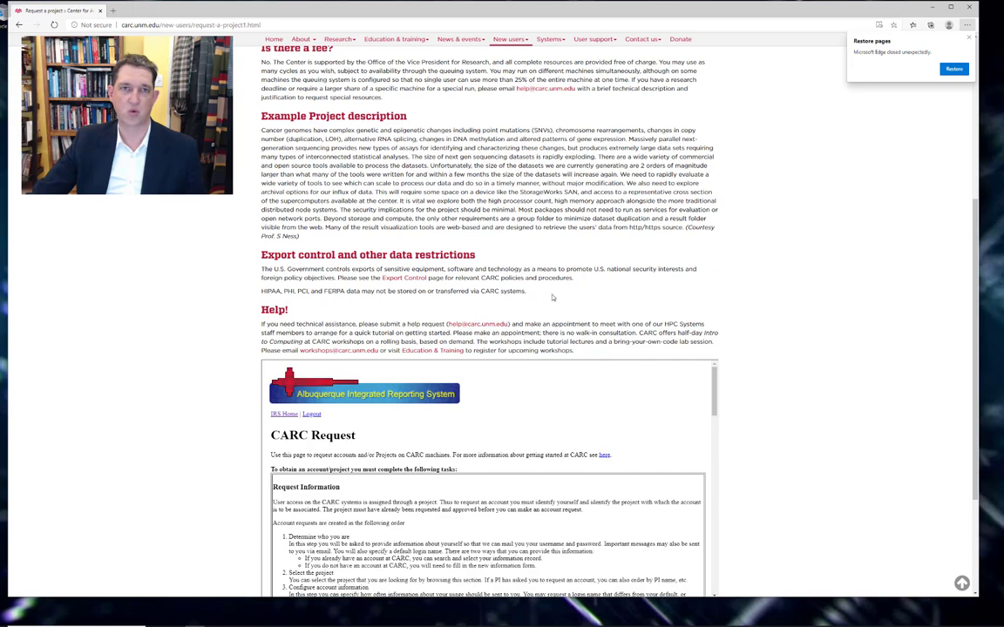
Read through the Good Neighbor Use Policy and tick agreement to the CARC use policy.
scroll(down, 3)
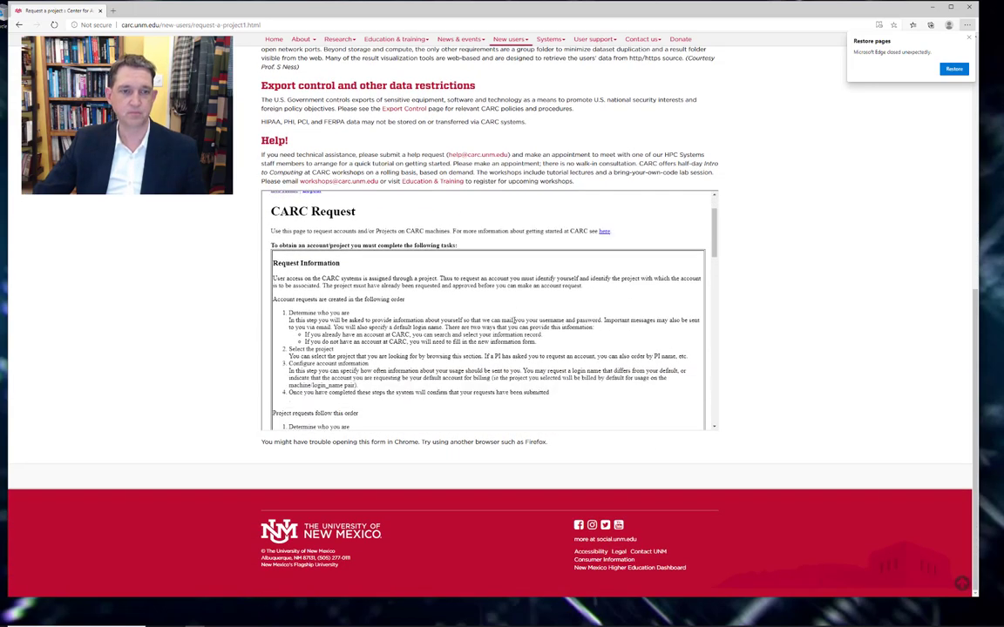
scroll(down, 3)
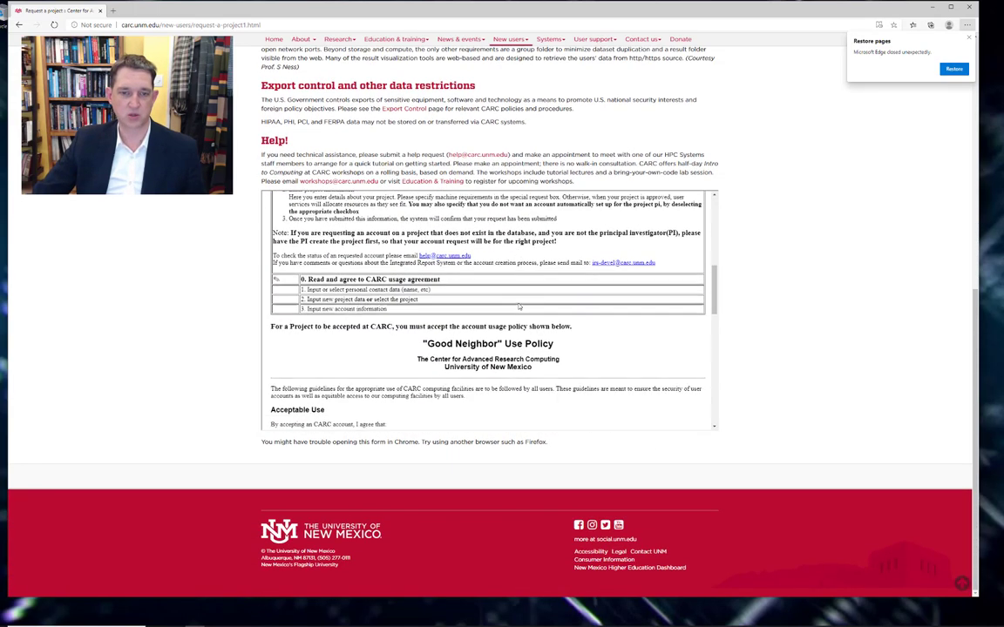
scroll(down, 3)
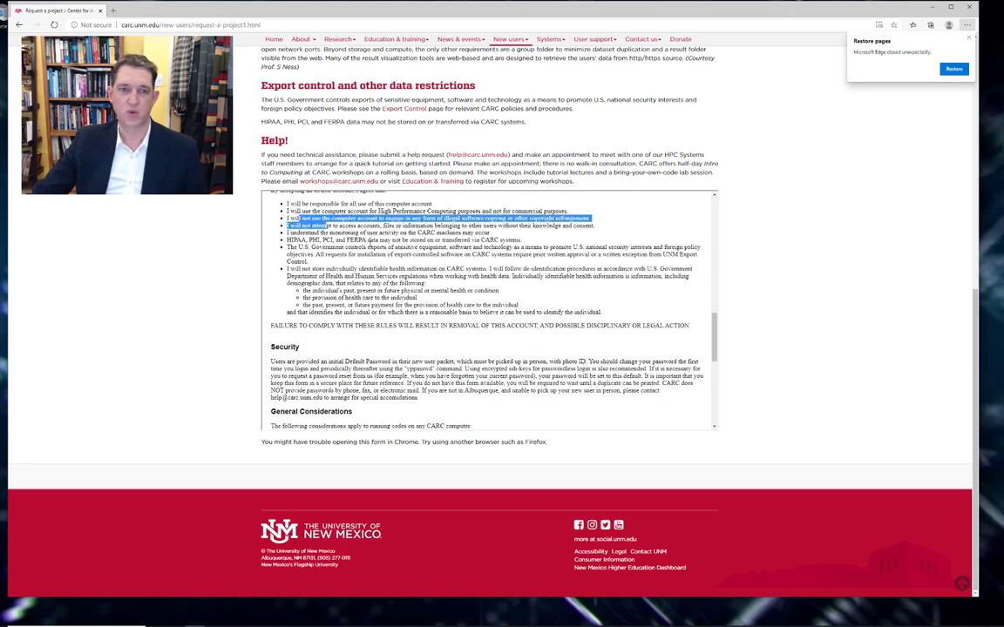
scroll(down, 3)
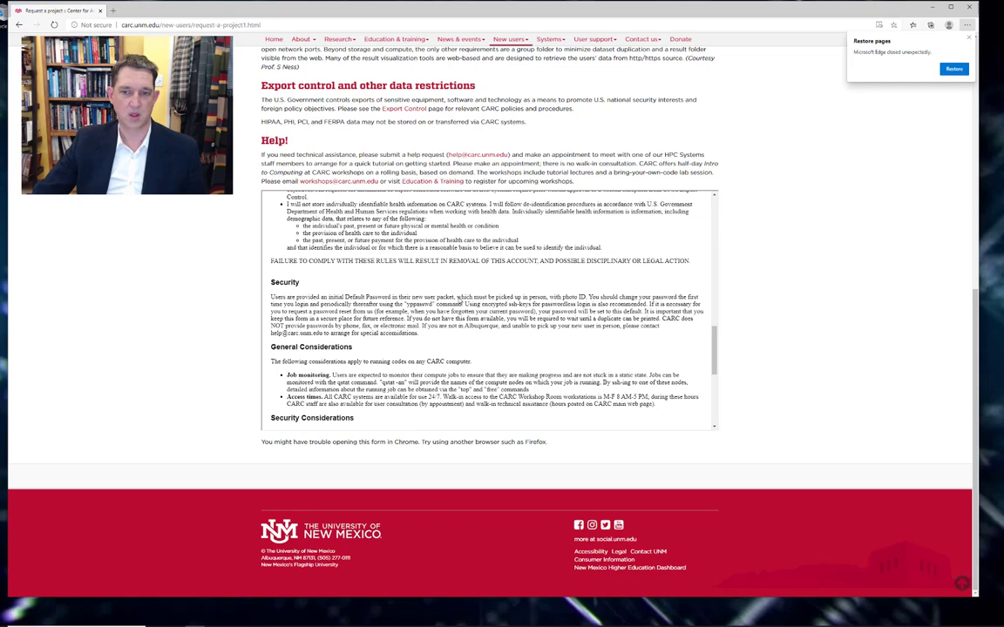
scroll(down, 3)
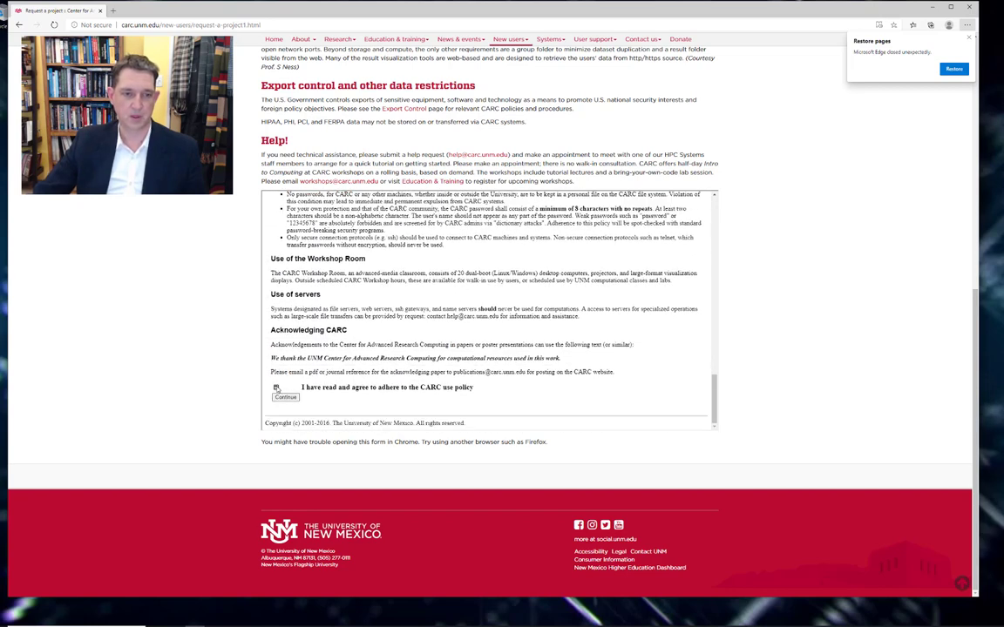
click(286, 397)
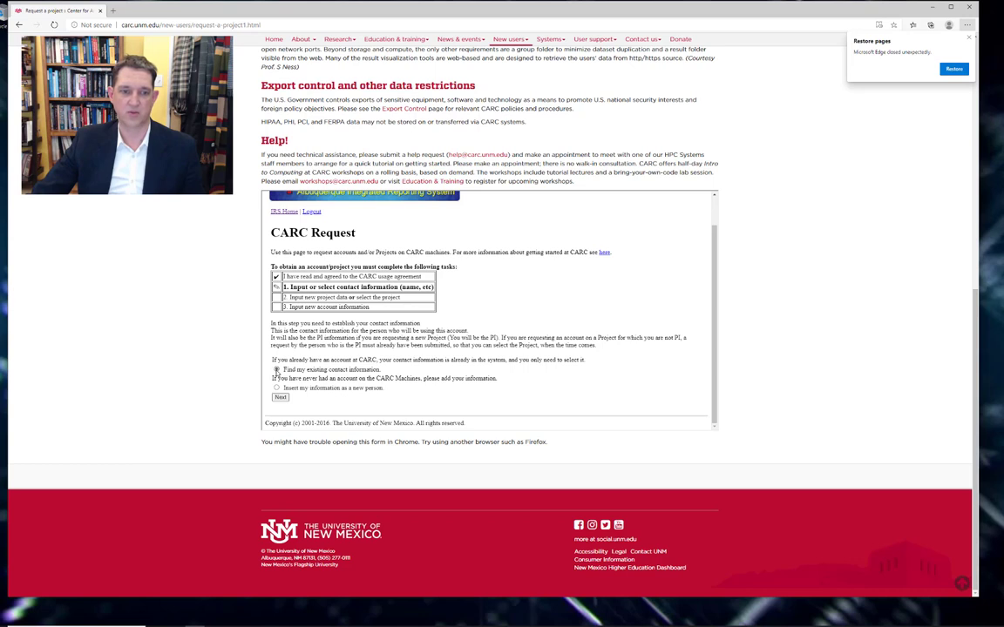
Choose 'Insert my information as a new person' and proceed to the add-new-person form.
click(276, 369)
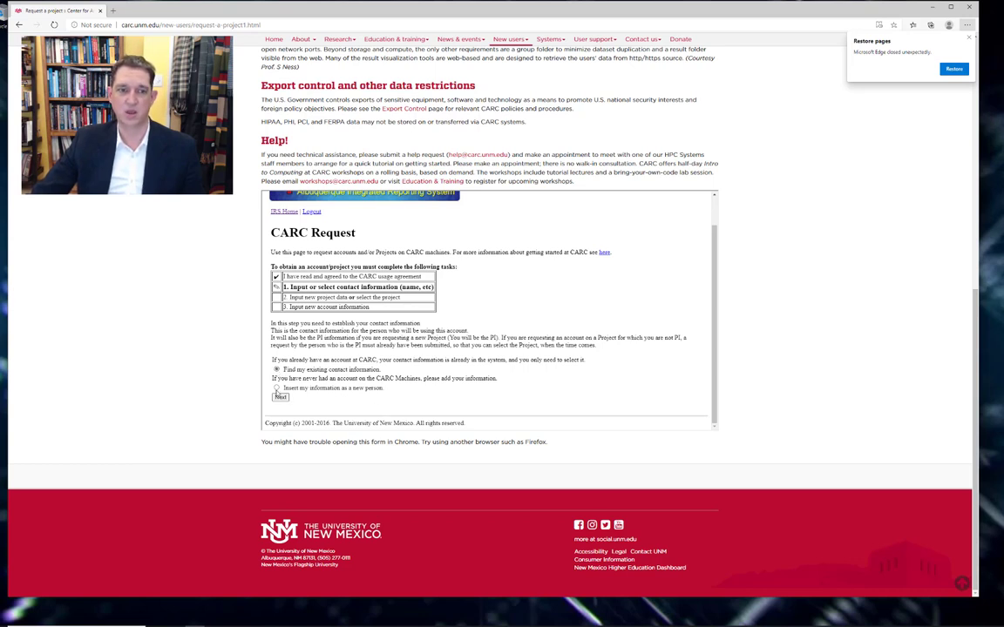
click(276, 387)
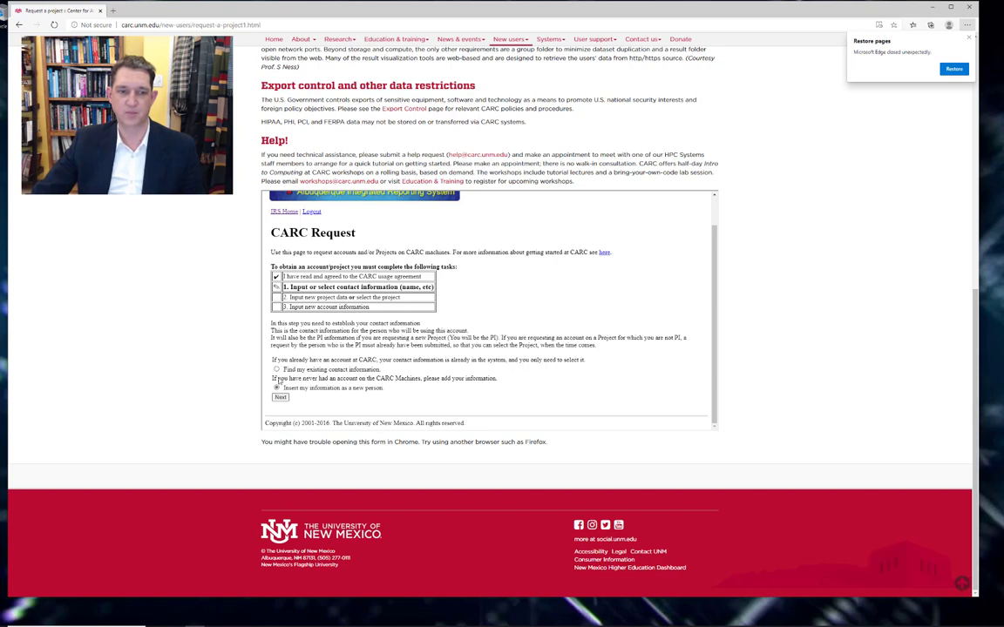
click(276, 387)
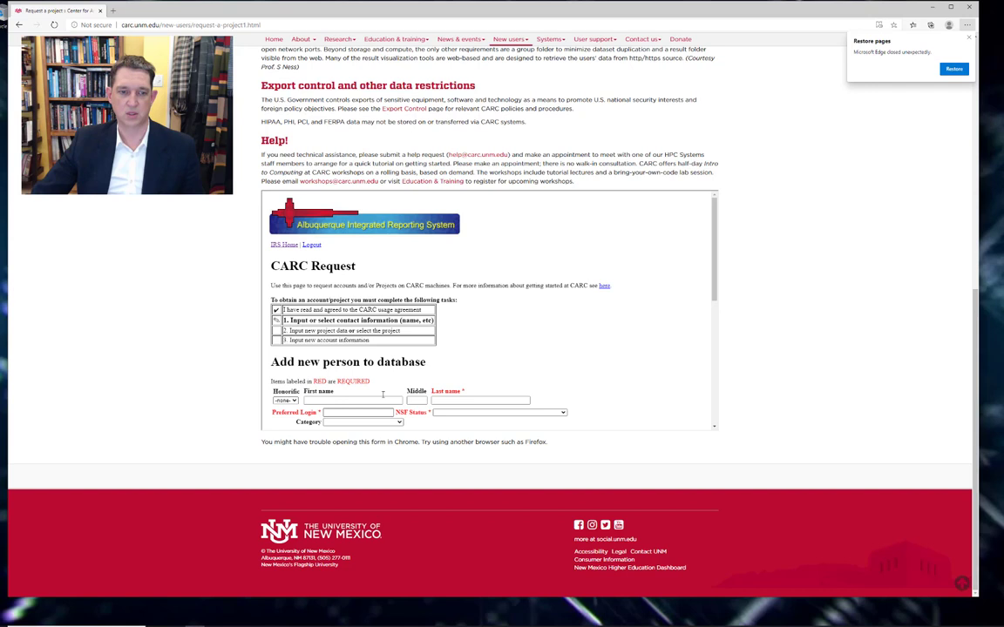
Enter name Jane Doe, preferred login 'doe', and NM Status Faculty.
scroll(down, 3)
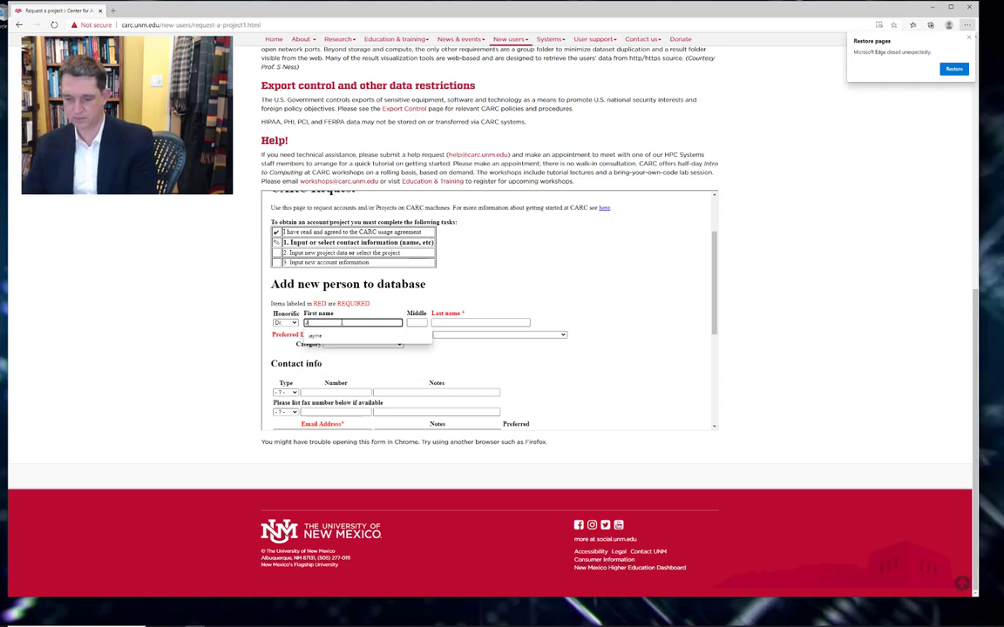
text(Jane)
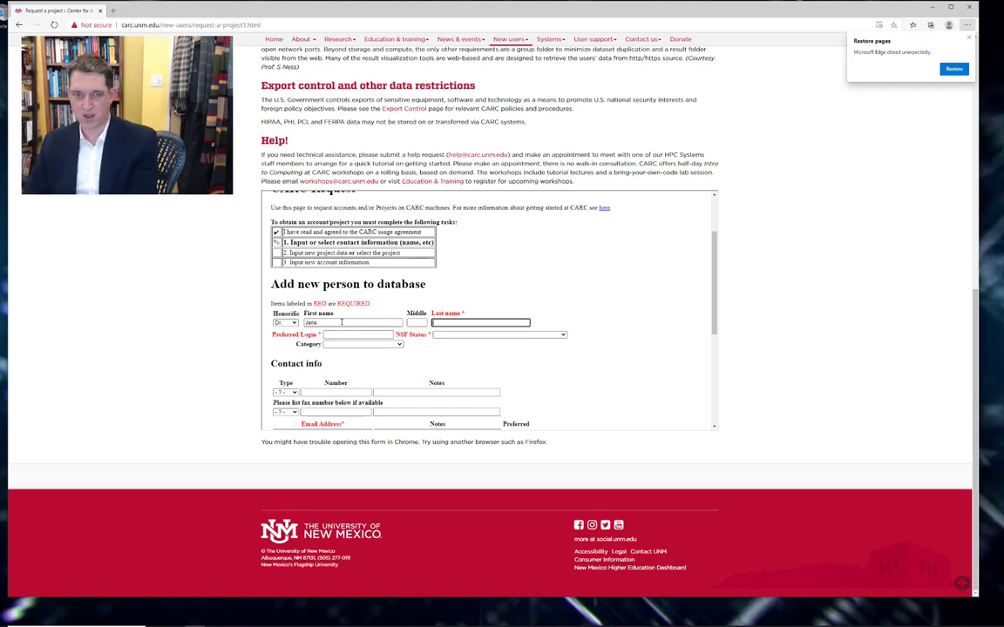
text(Doe)
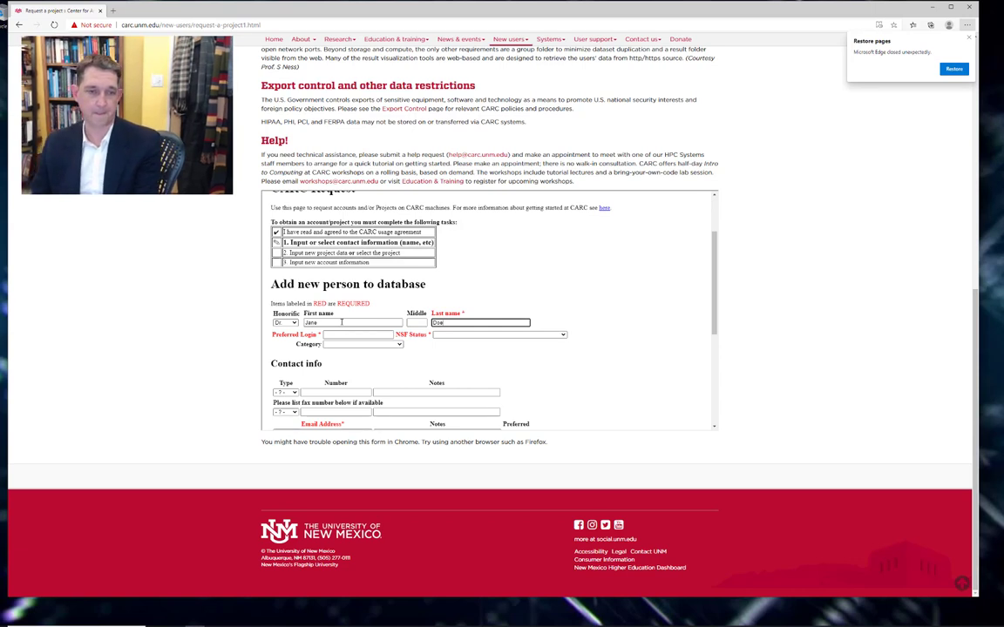
click(358, 335)
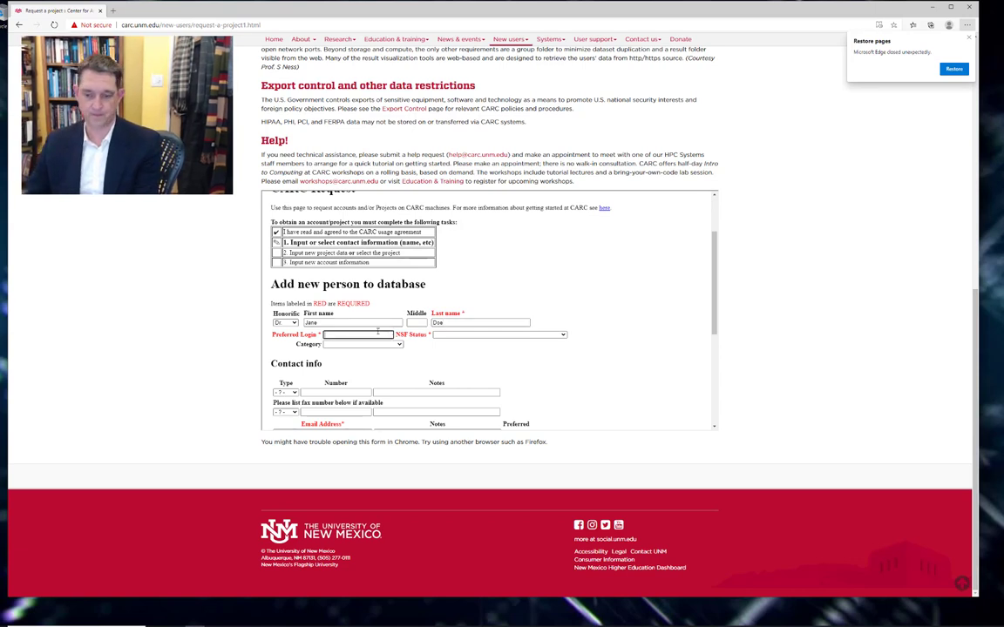
text(doe)
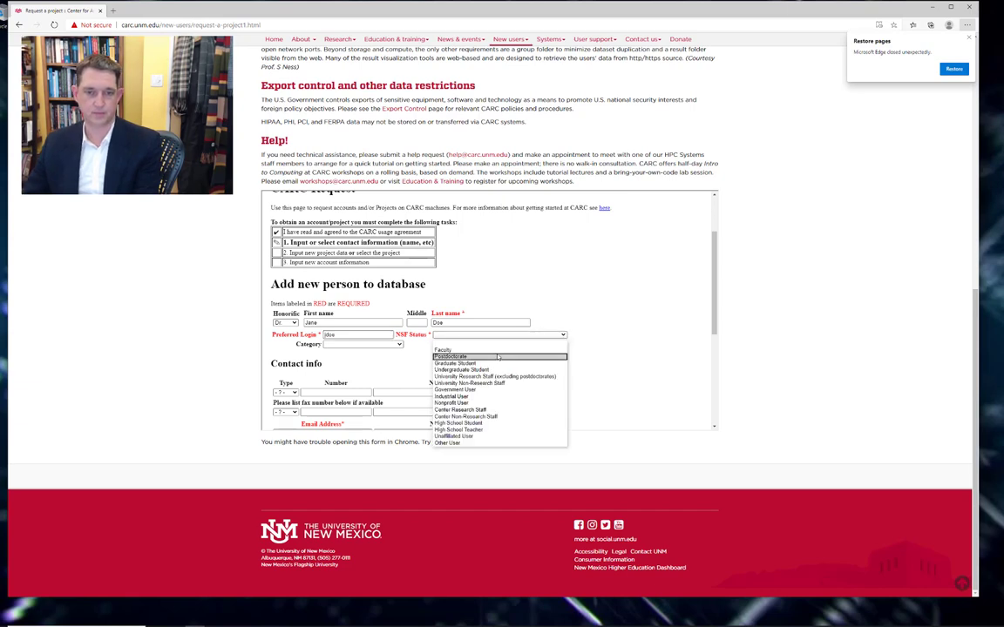
click(443, 349)
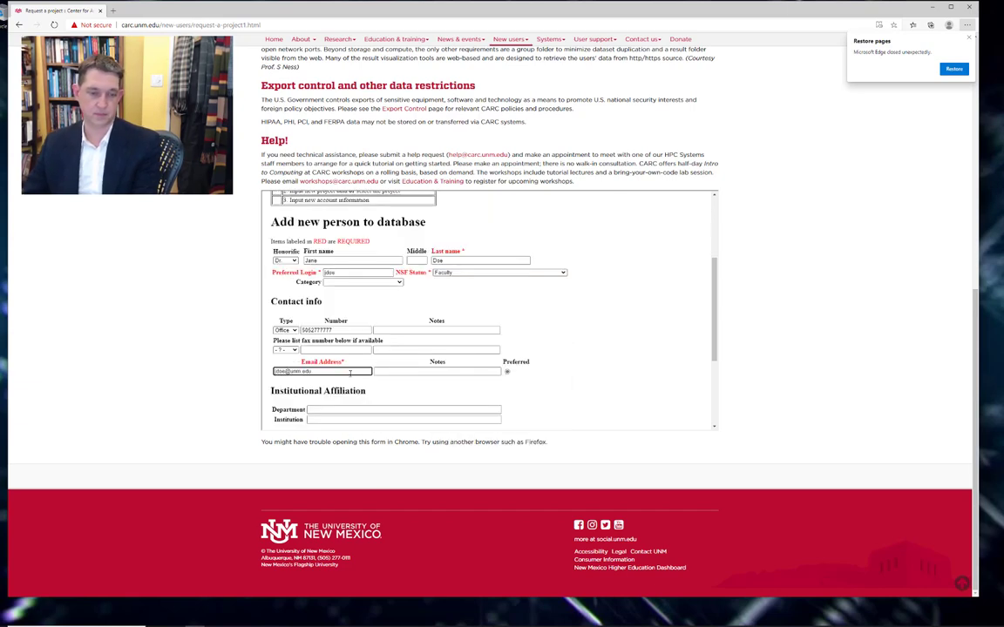
Fill in the Computer Science department, institution and 'US' in the address fields.
scroll(down, 3)
text(Center for Advanced Research Computing)
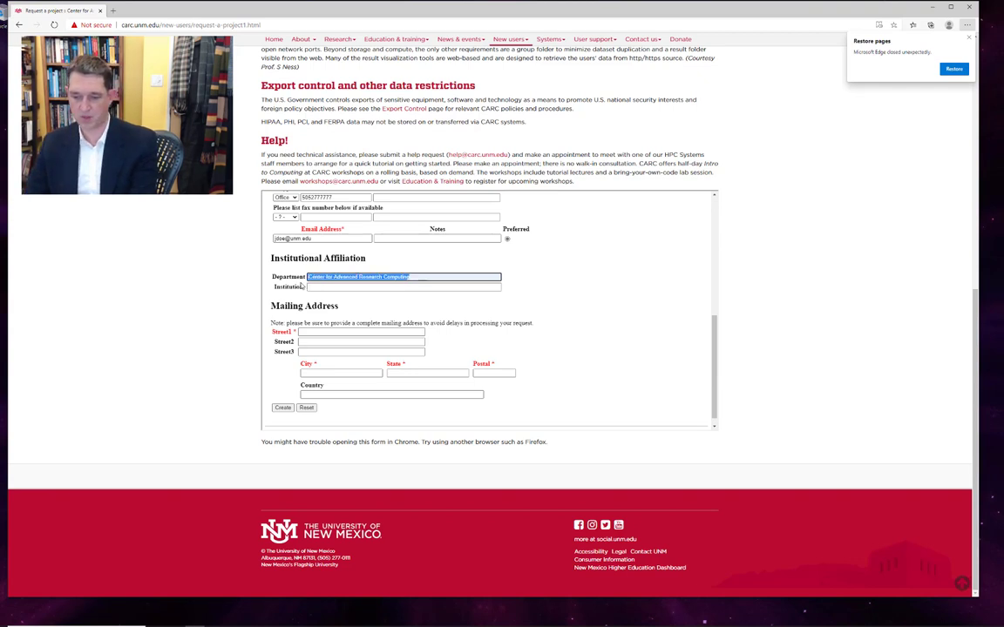
click(405, 286)
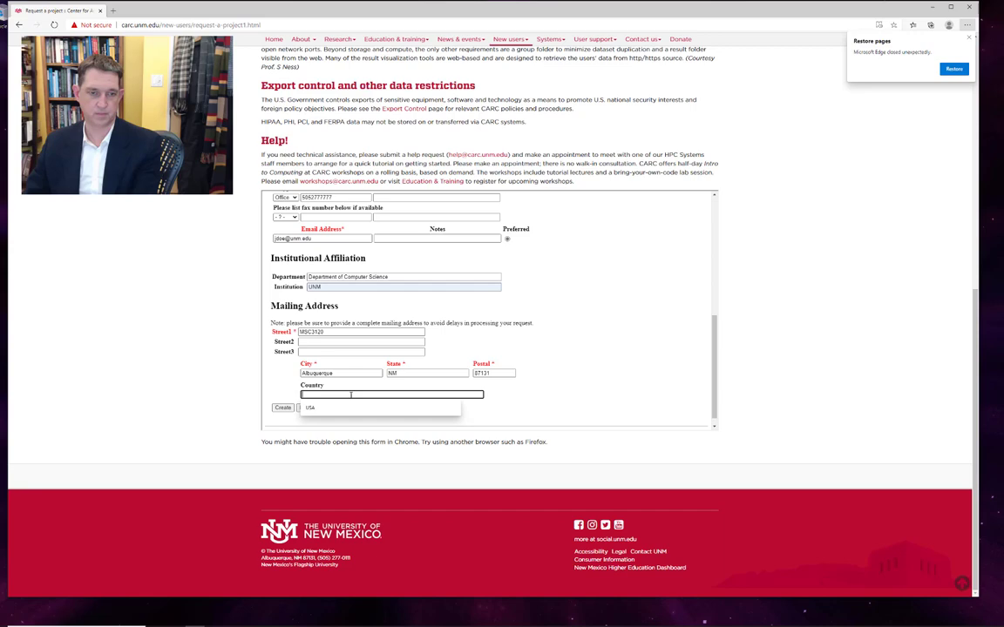
text(US)
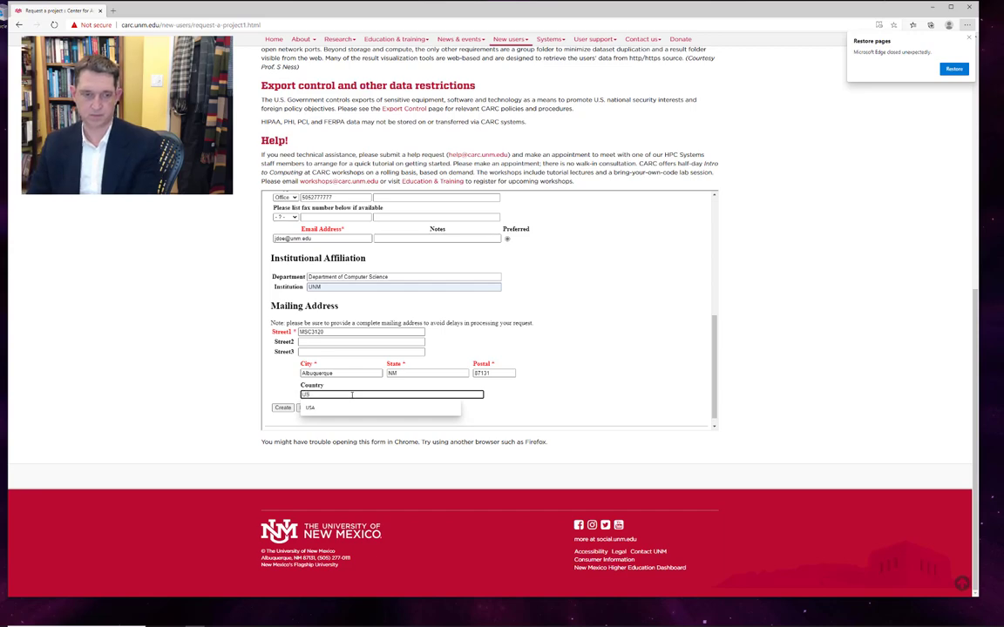
scroll(up, 3)
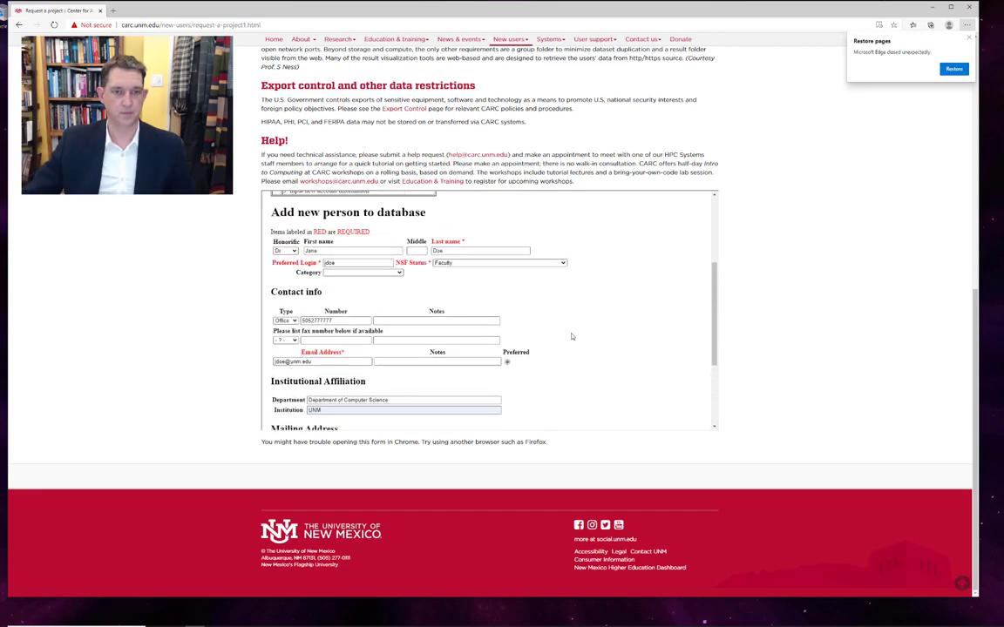
scroll(up, 3)
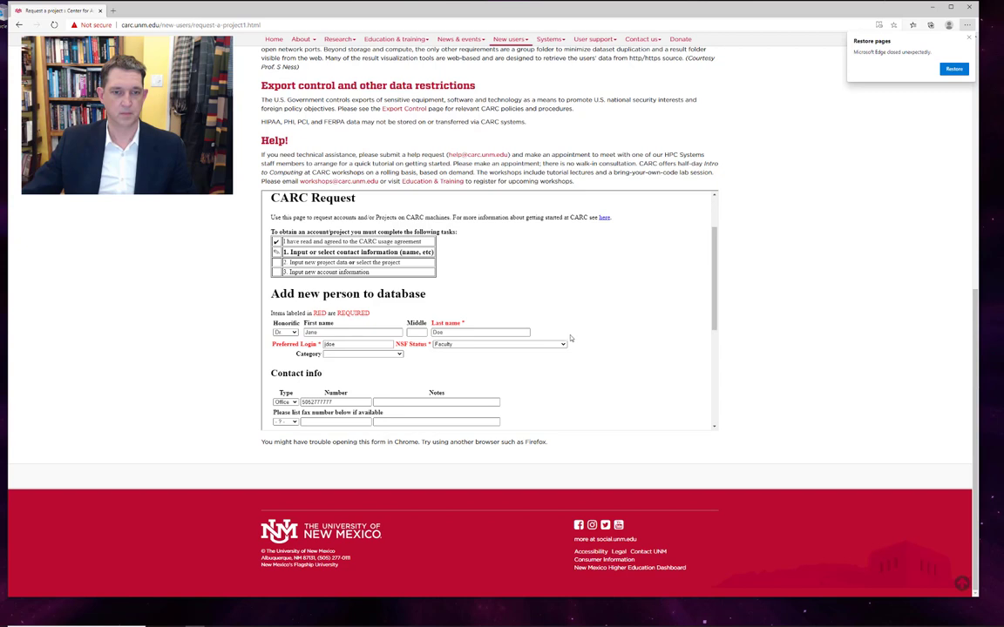
Set Category to 'UNM faculty, staff, or student' and review the Albuquerque mailing address.
click(363, 353)
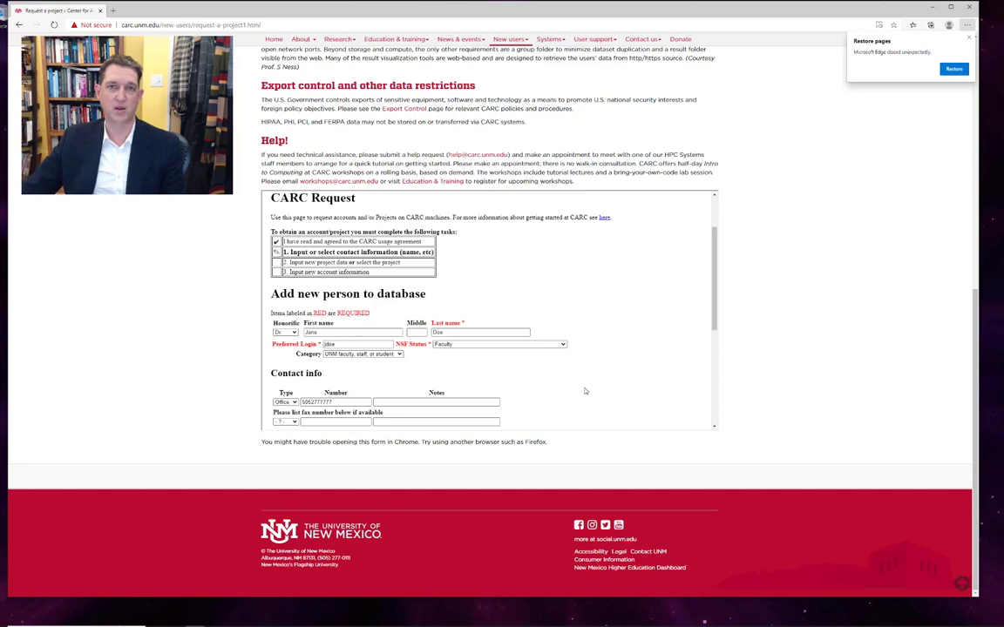
mouse_move(659, 359)
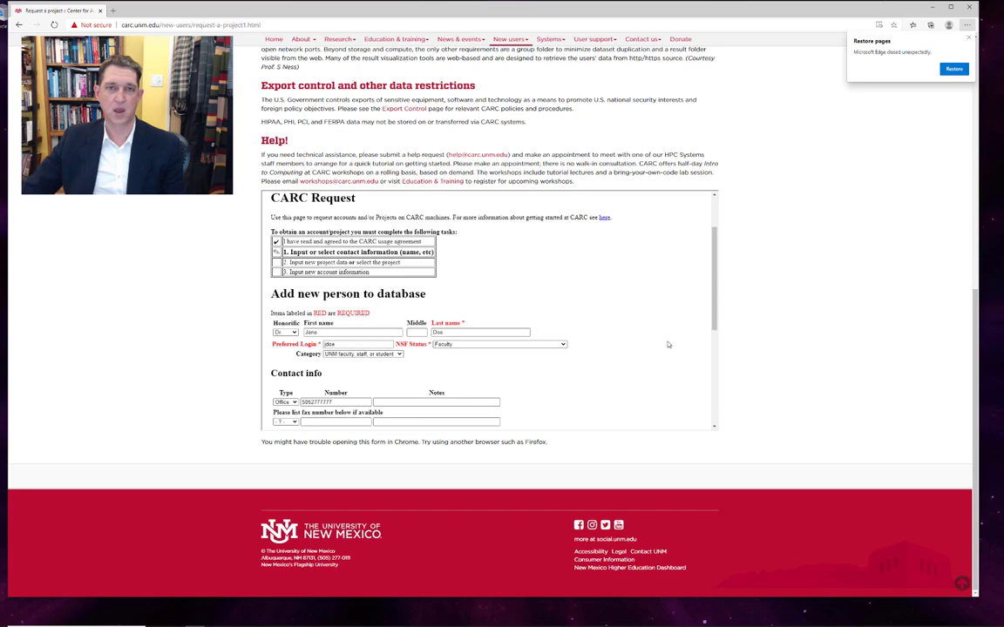
mouse_move(634, 361)
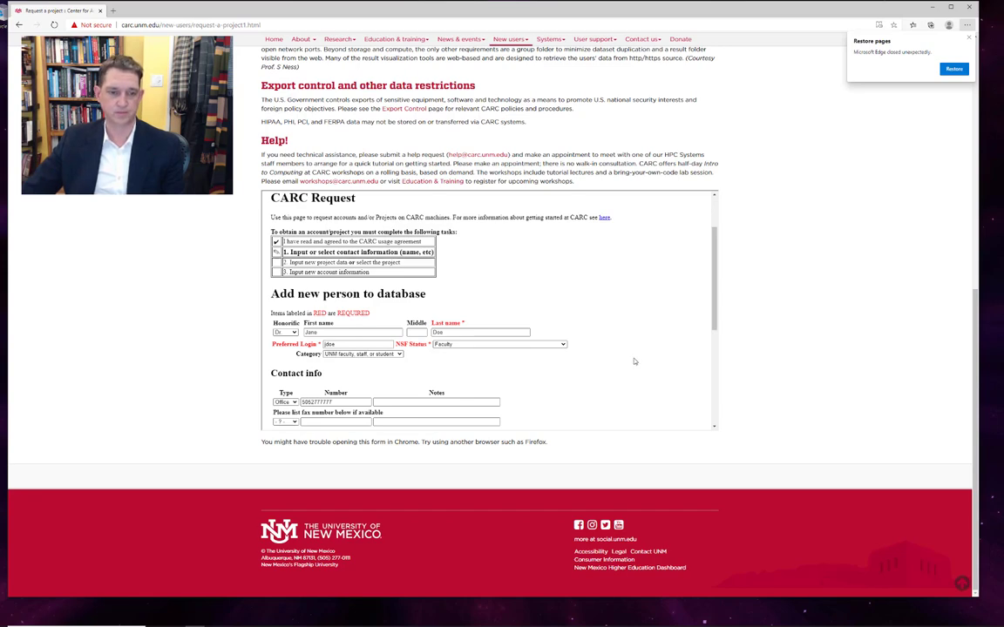
scroll(down, 3)
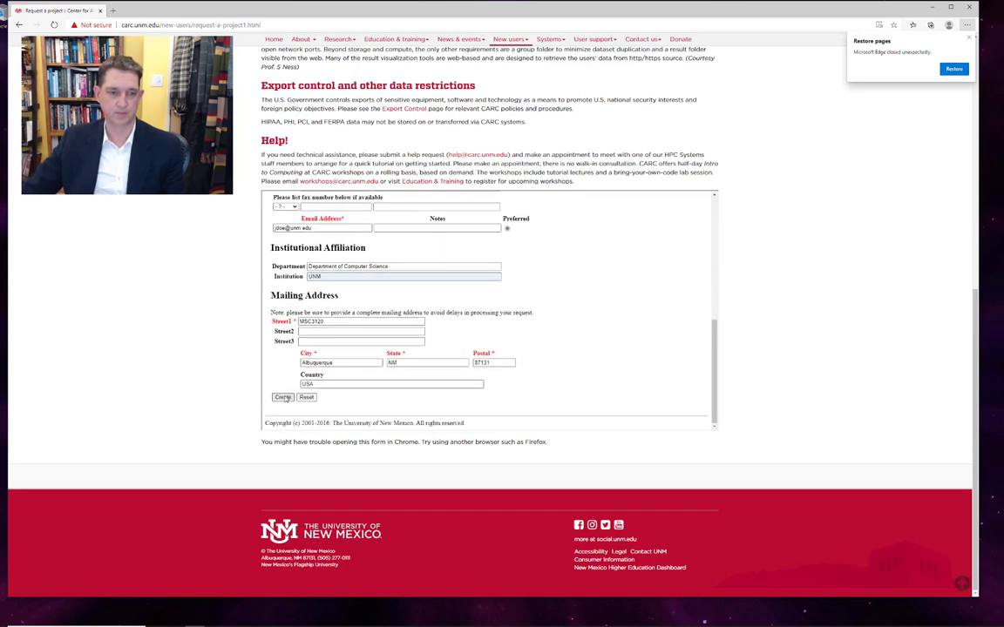
Save the new person, then give the project a title, description 'This is a project description' and Monthly usage reports.
click(283, 398)
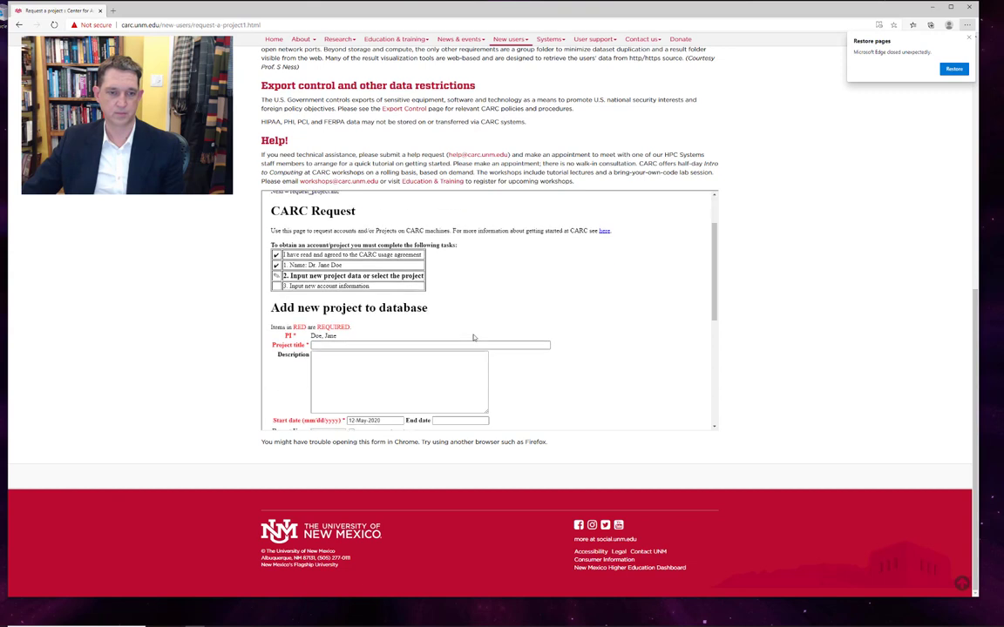
scroll(down, 3)
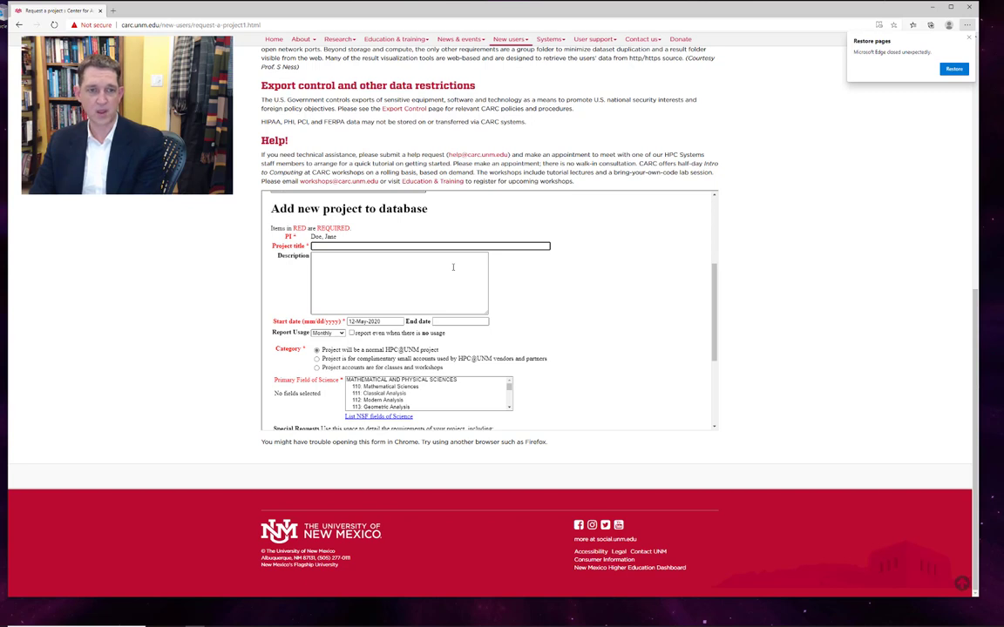
text(This is a project description)
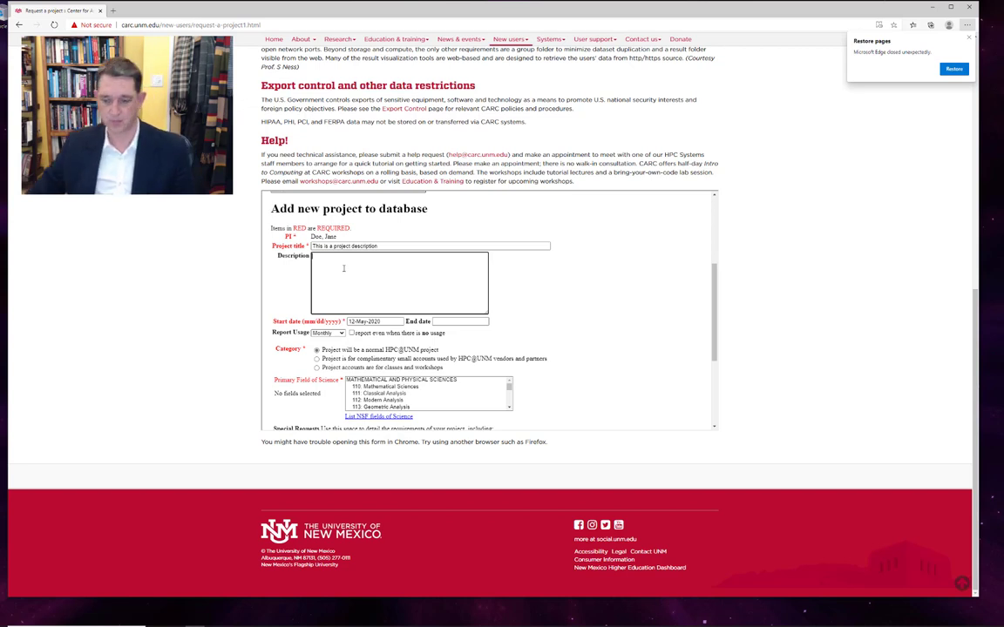
click(328, 332)
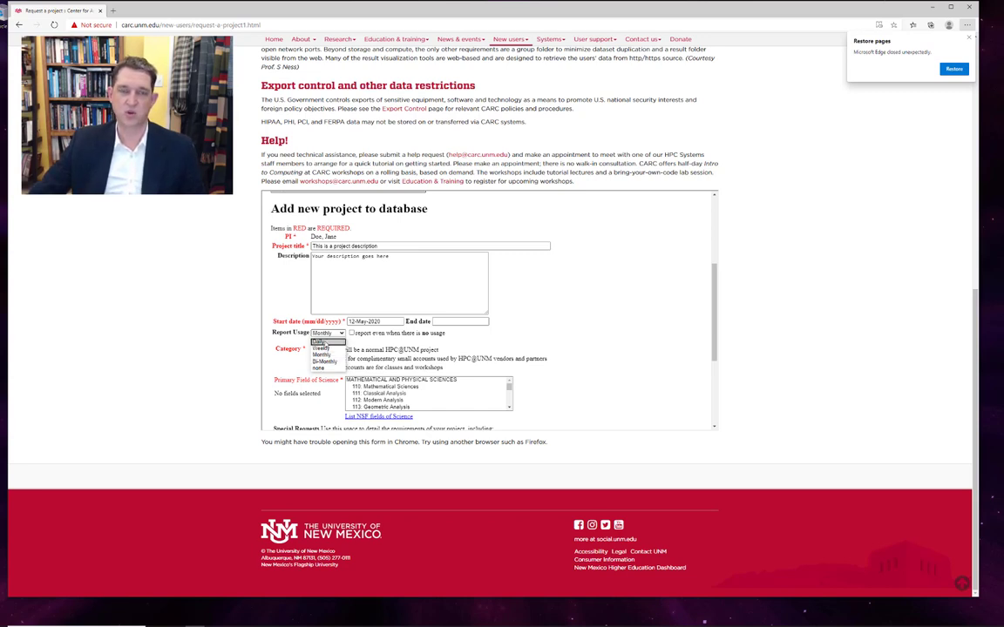
click(327, 333)
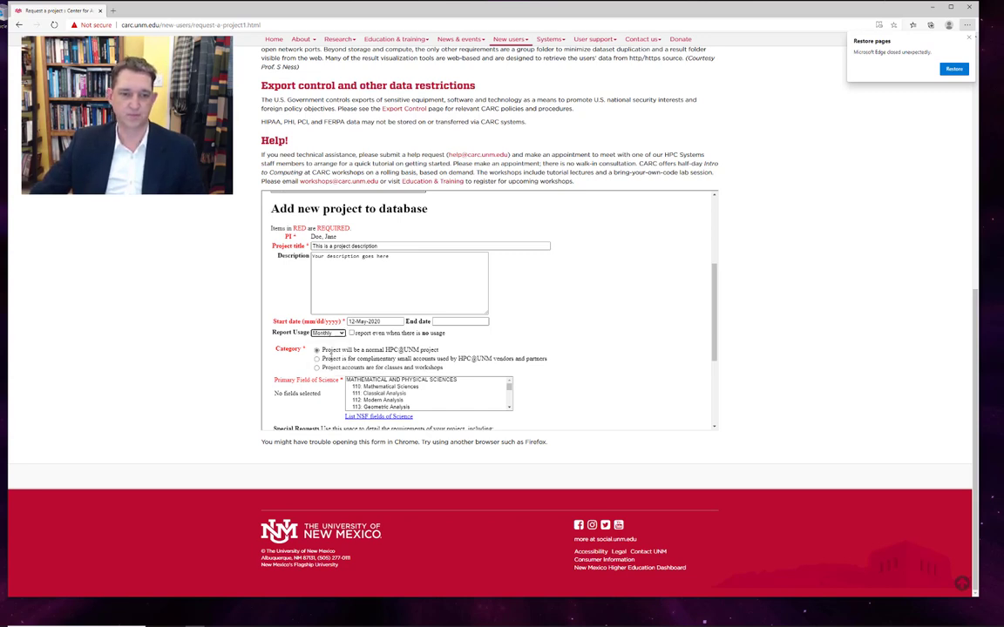
scroll(down, 3)
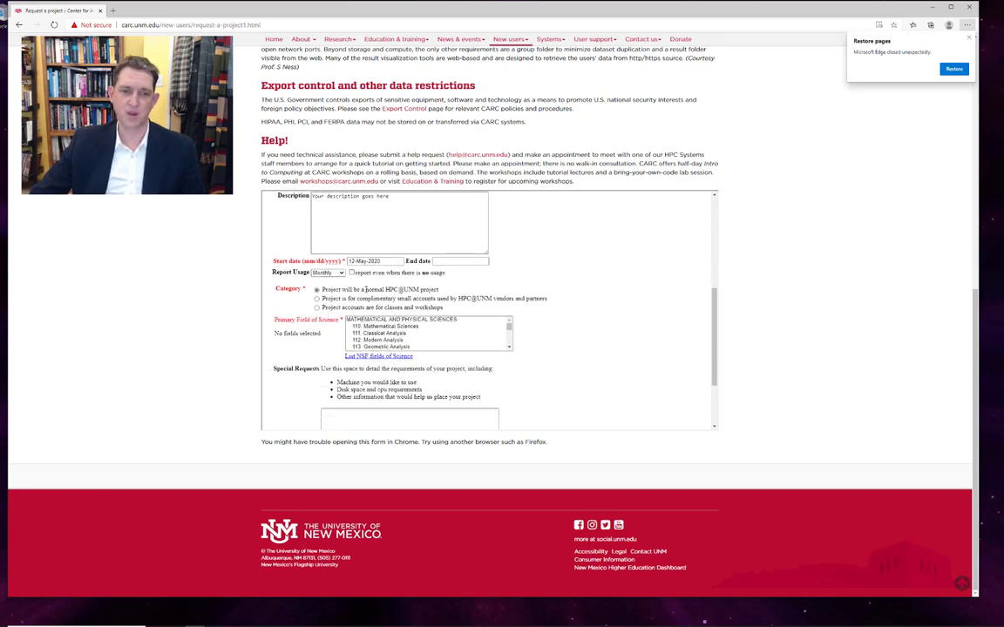
Select a Primary Field of Science from the list.
double_click(401, 289)
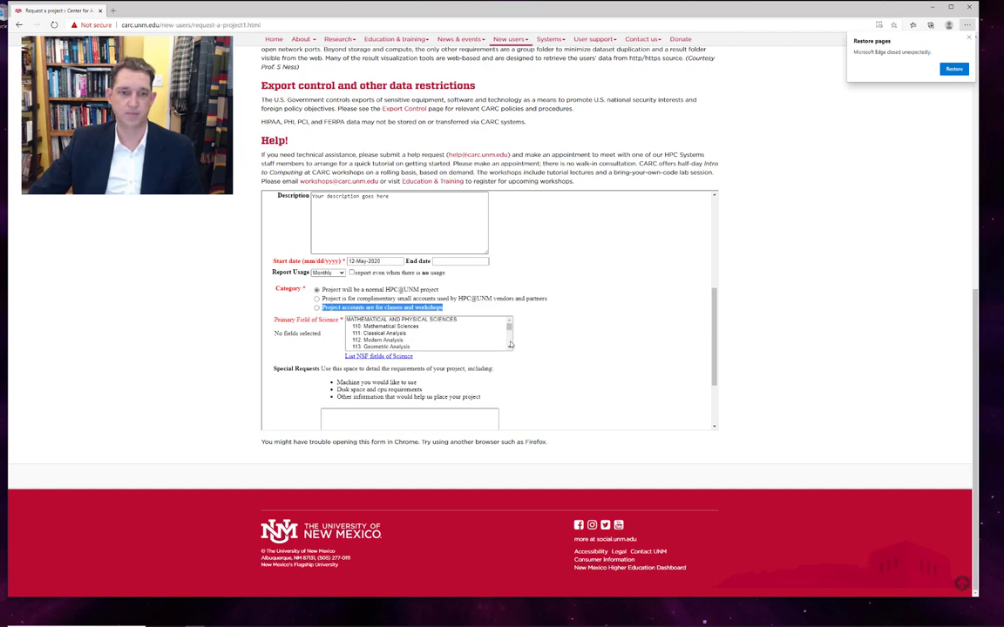
scroll(down, 3)
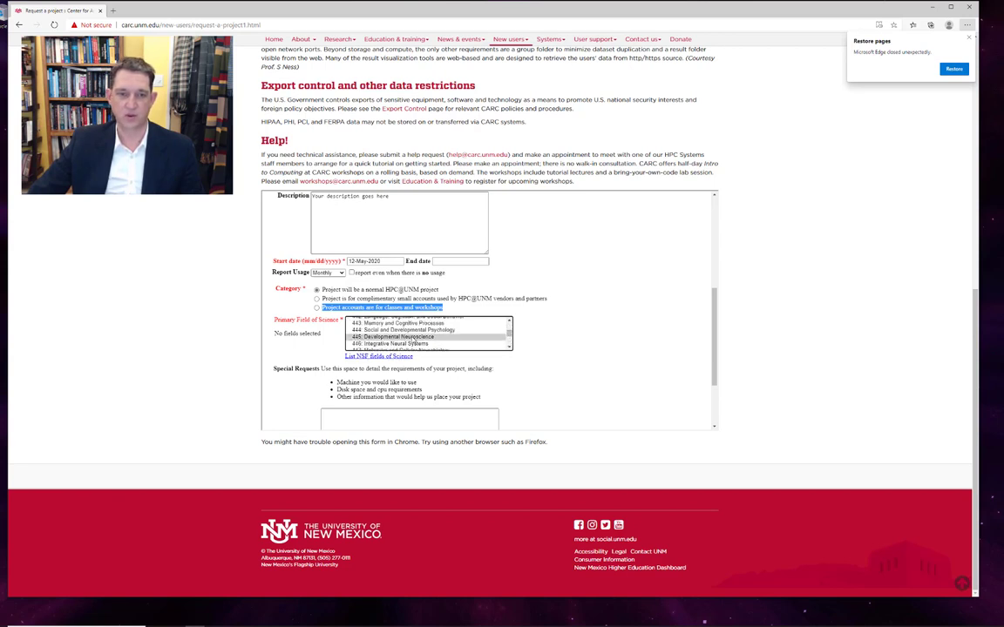
mouse_move(487, 366)
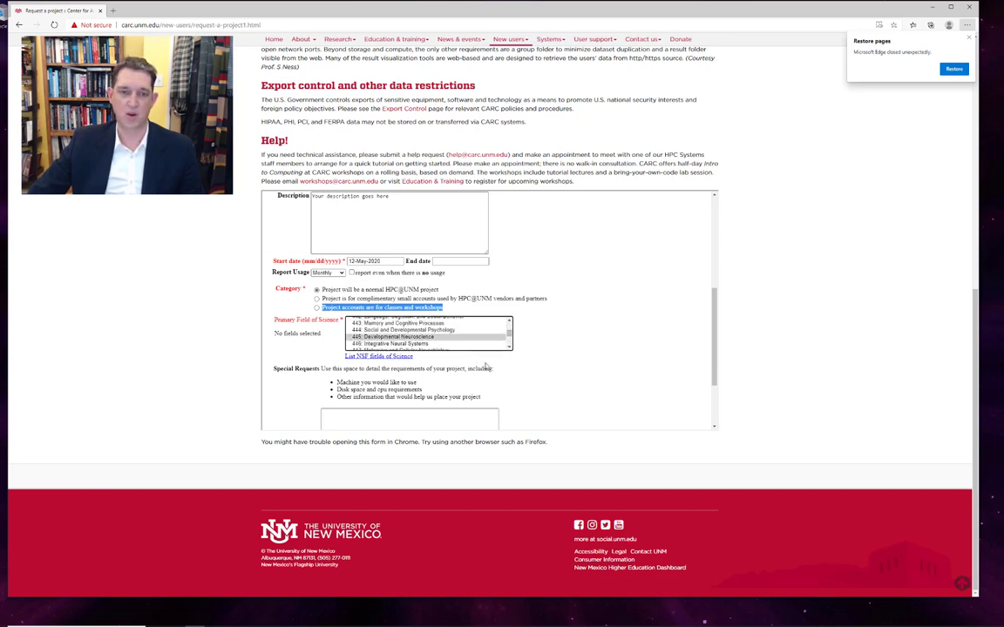
scroll(down, 3)
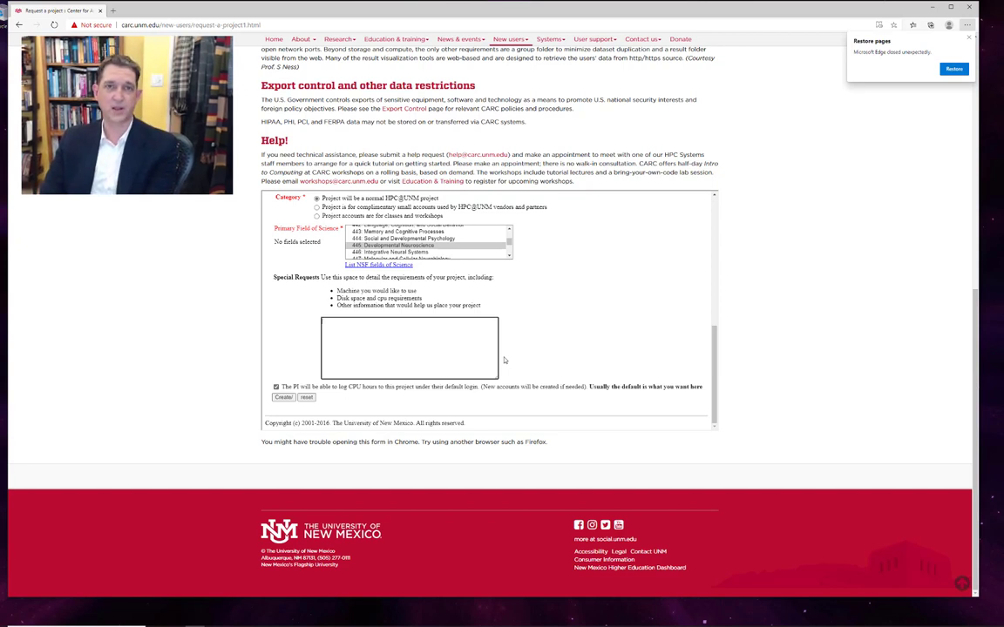
Add the special request 'need 1 CPUs' and submit the project request.
click(410, 349)
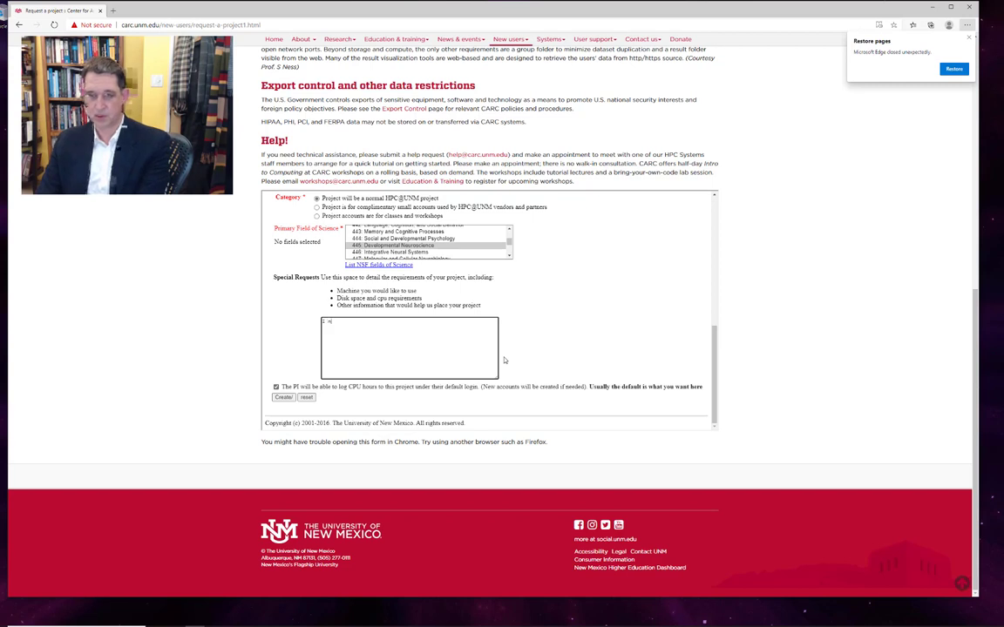
text(need)
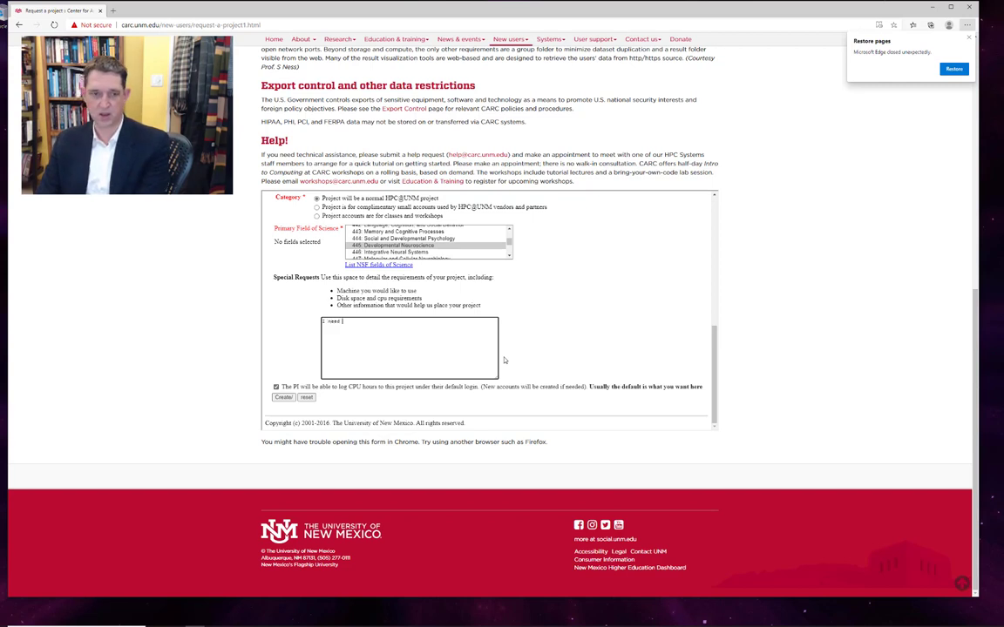
text(1 TB RAM and 32)
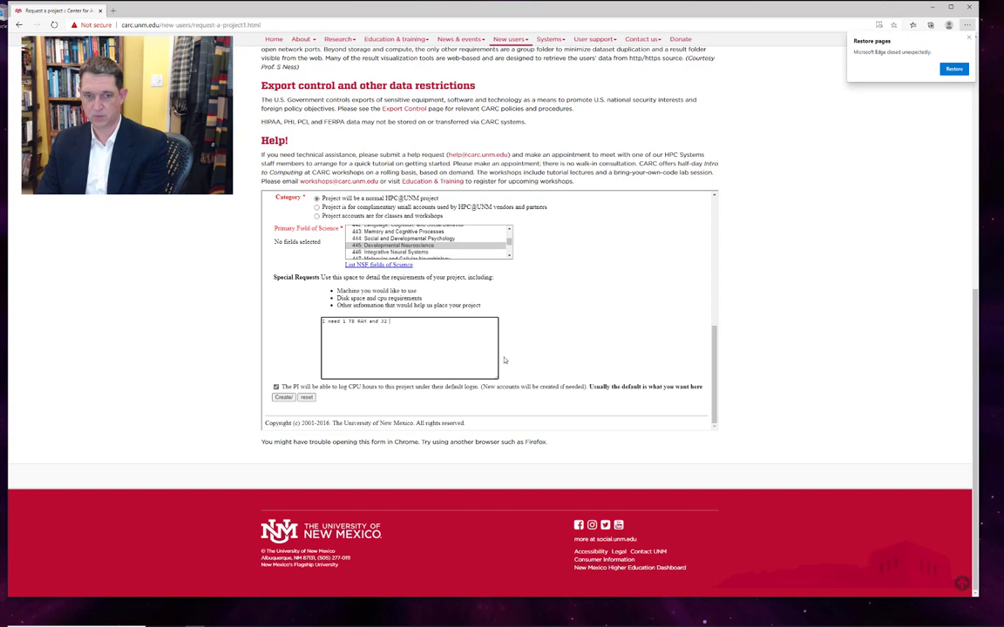
text(CPUs)
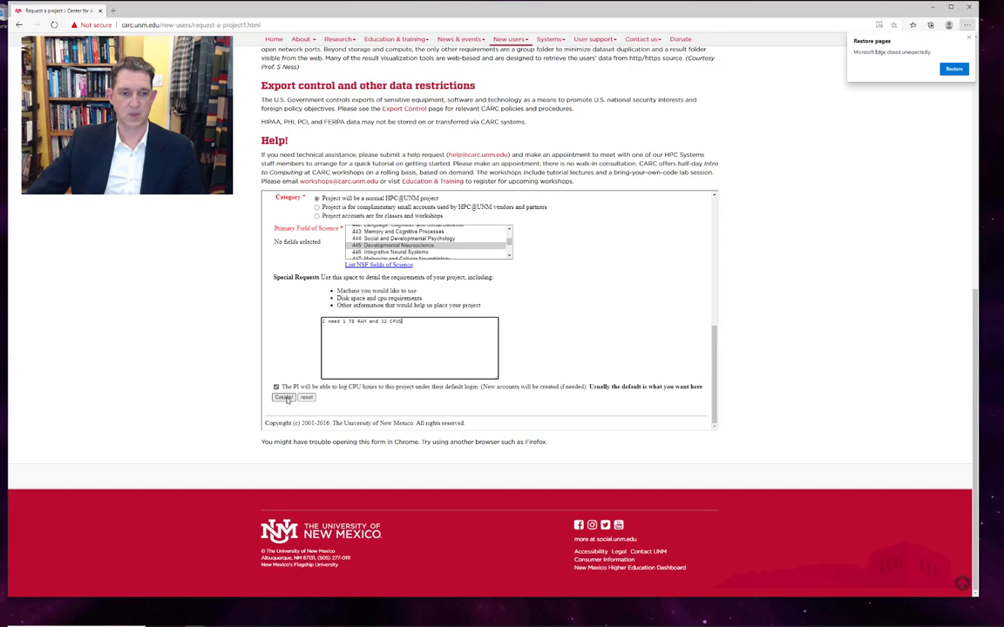
click(282, 397)
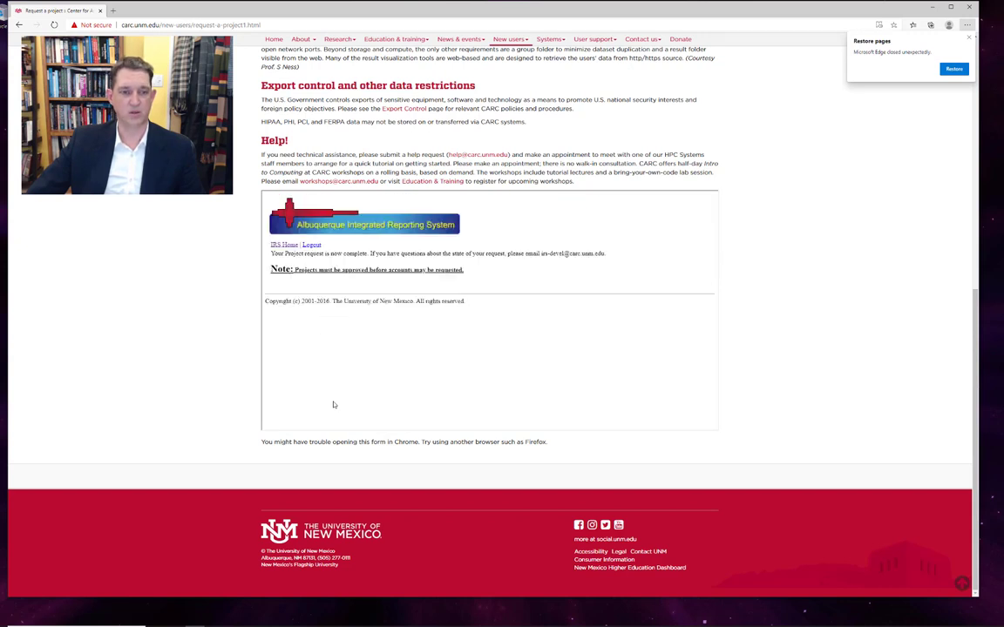
mouse_move(362, 299)
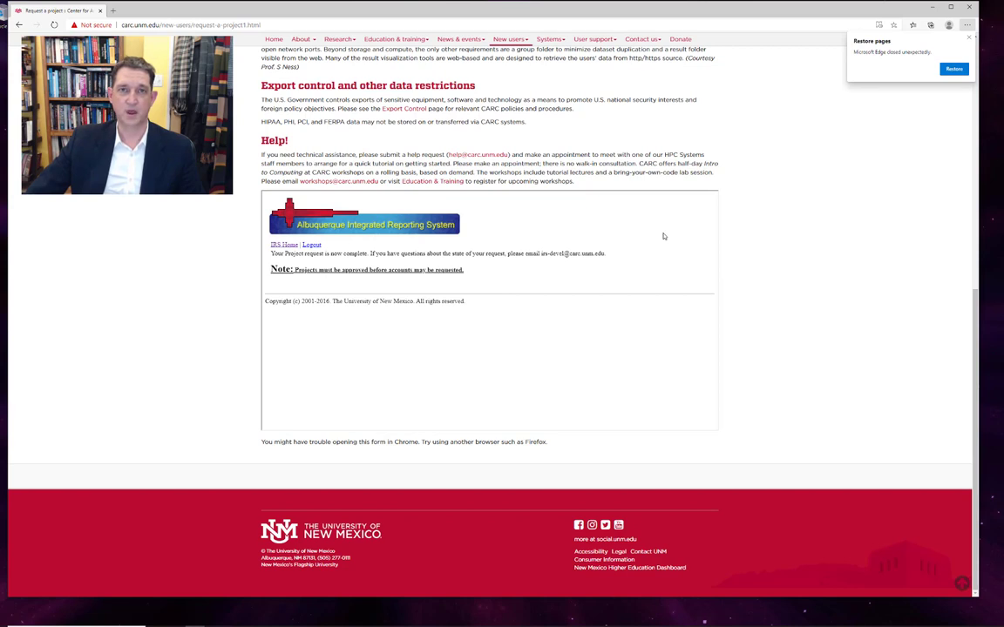
mouse_move(645, 260)
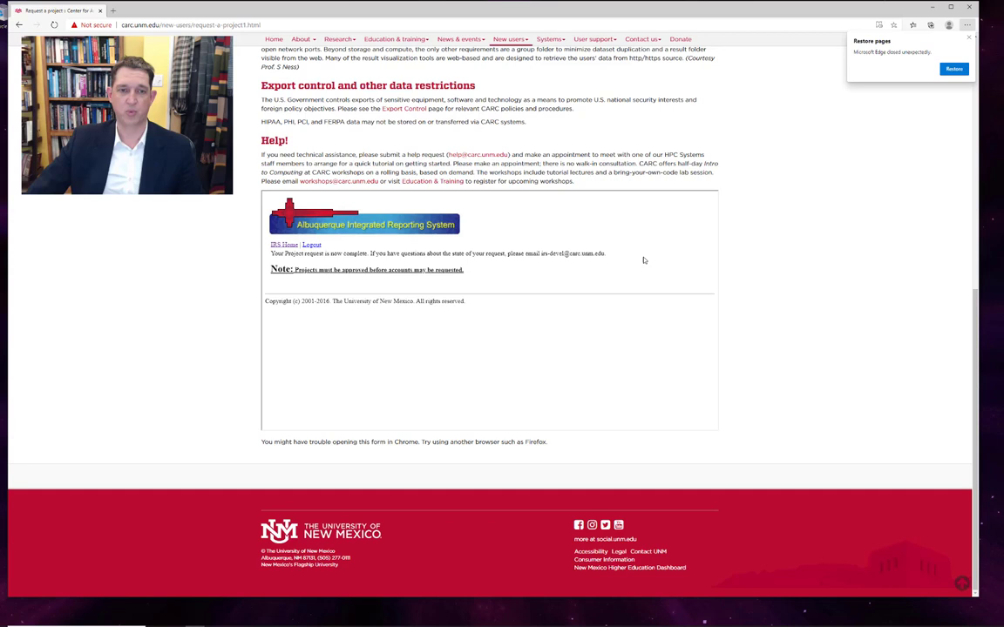
mouse_move(624, 265)
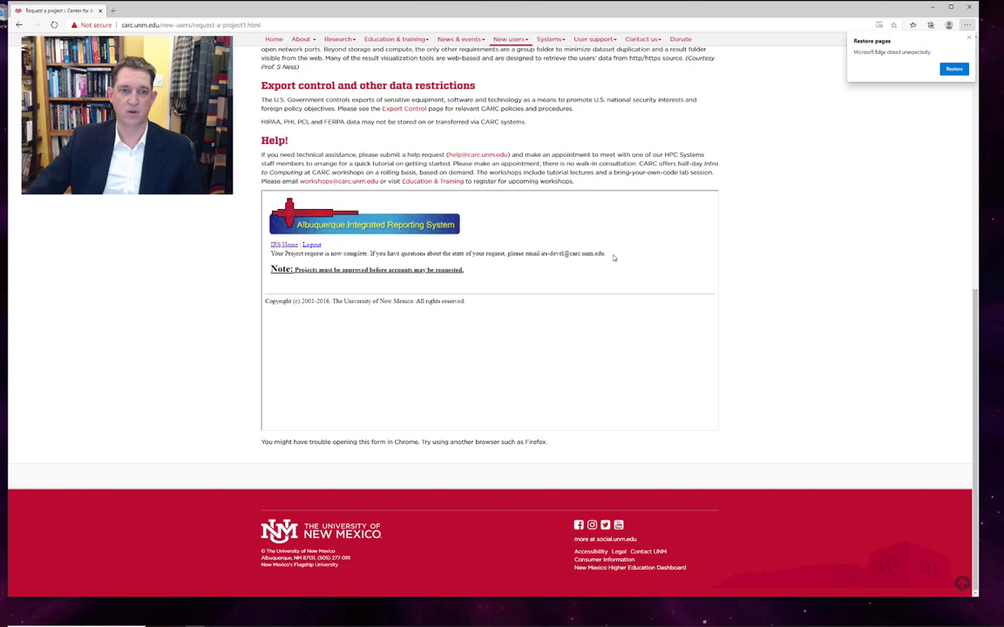
mouse_move(556, 261)
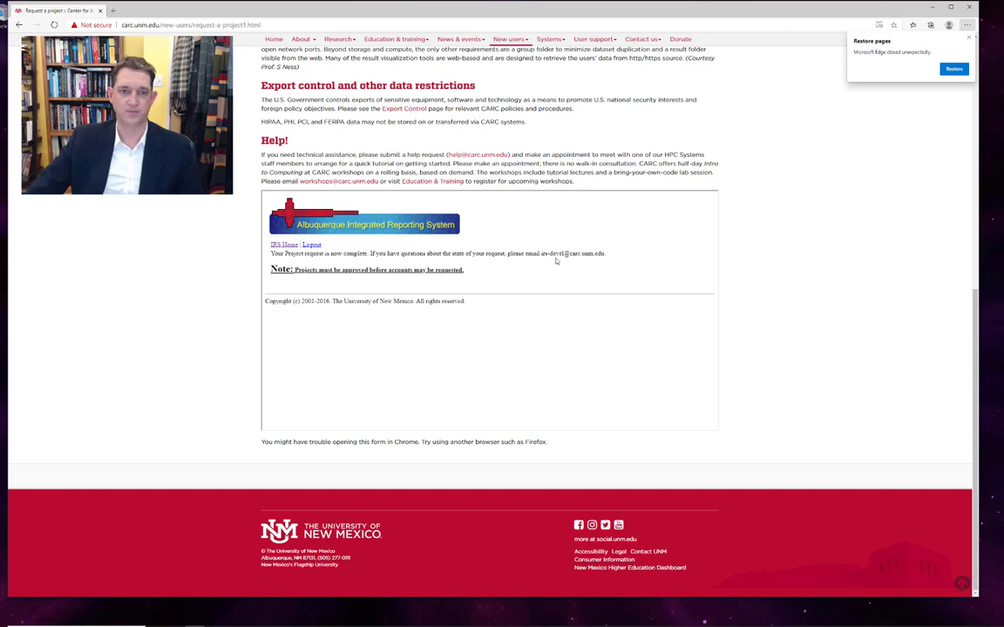
mouse_move(624, 282)
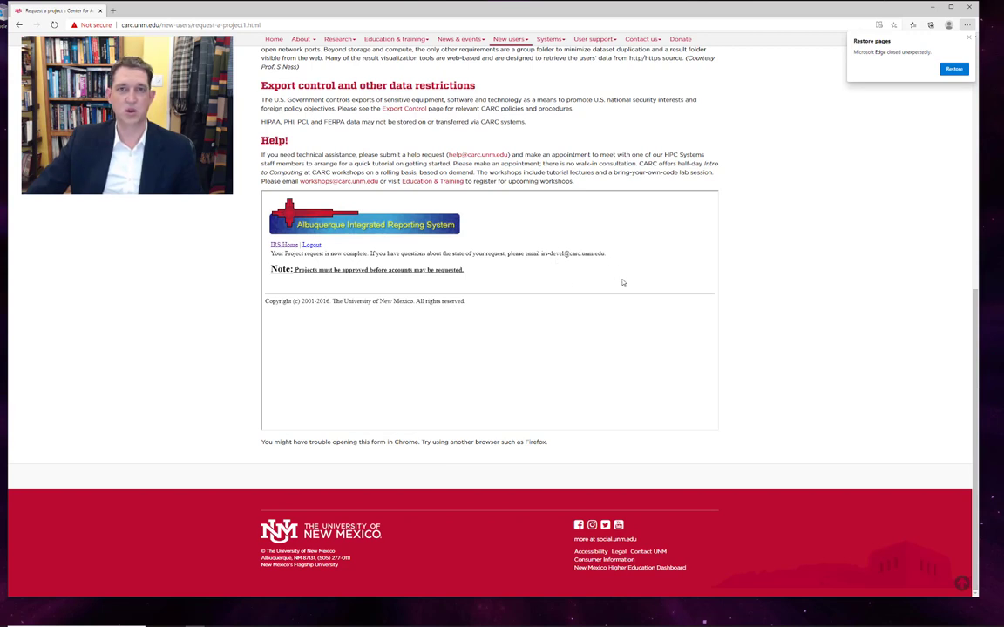
scroll(up, 3)
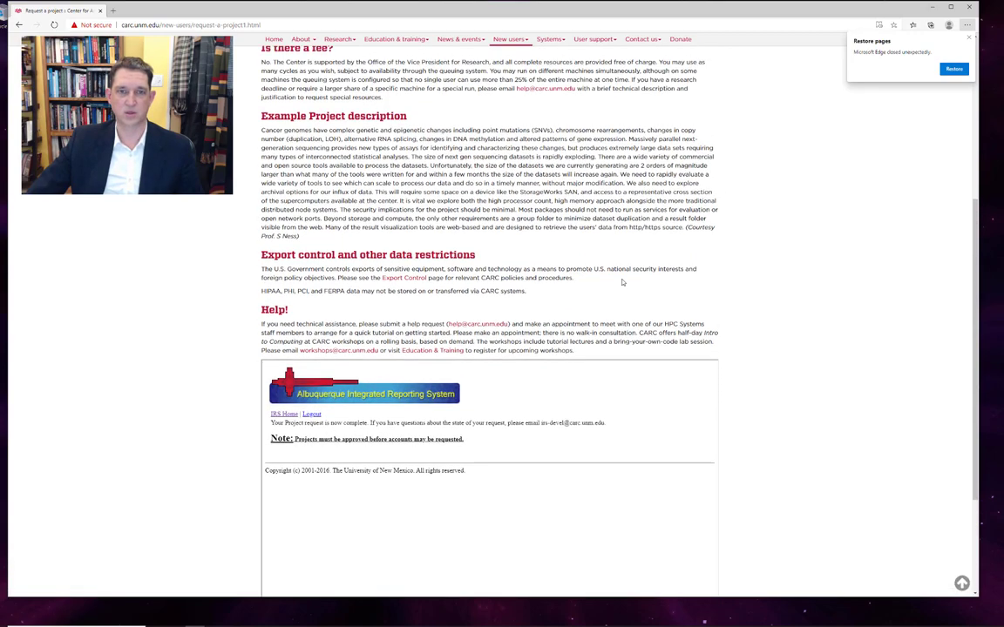
scroll(up, 3)
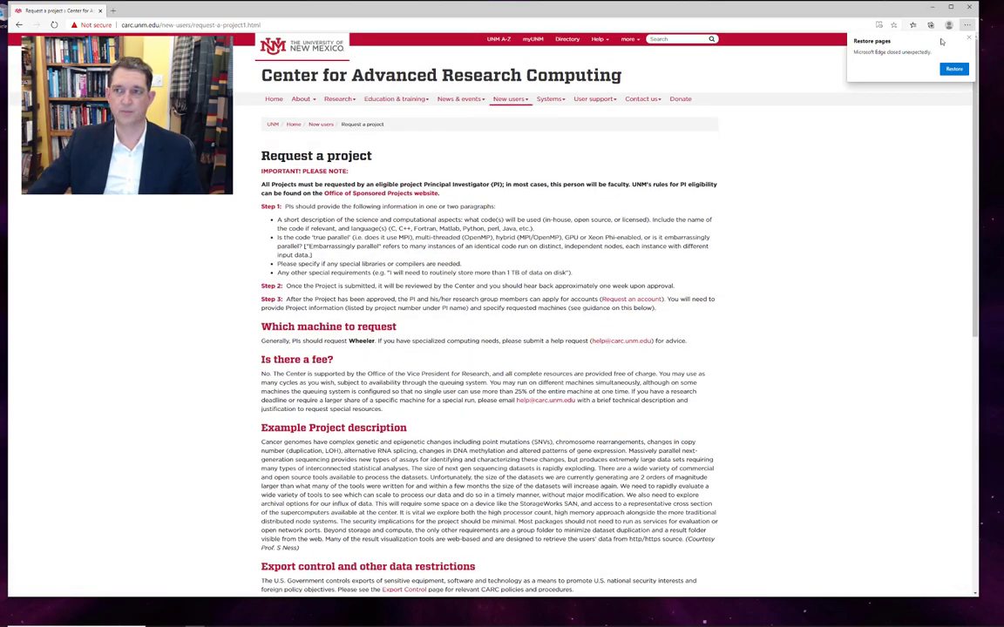
Reach the 'Request an account' page through the New users menu.
click(969, 38)
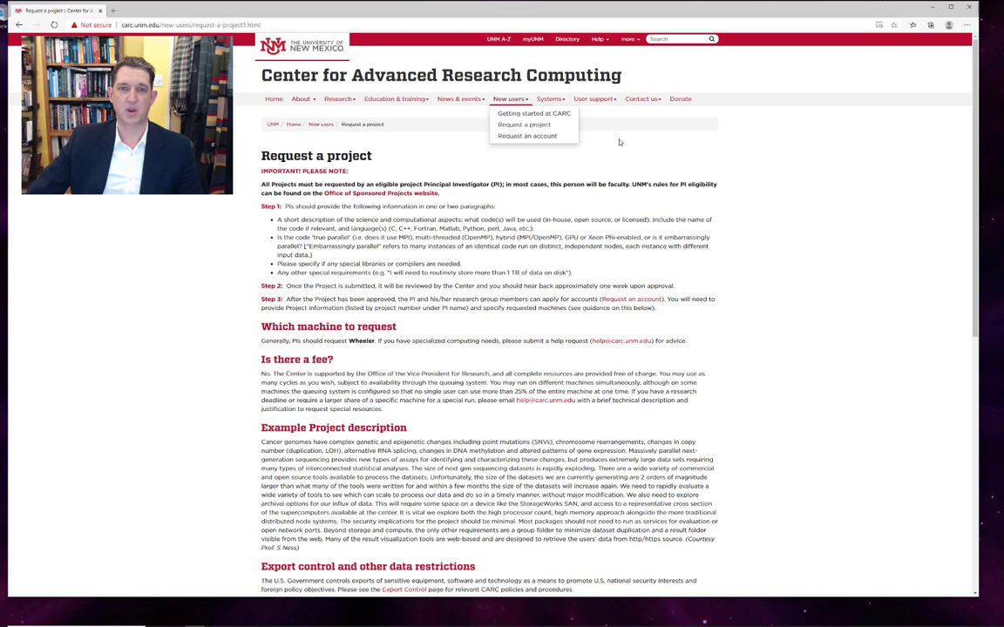
mouse_move(625, 143)
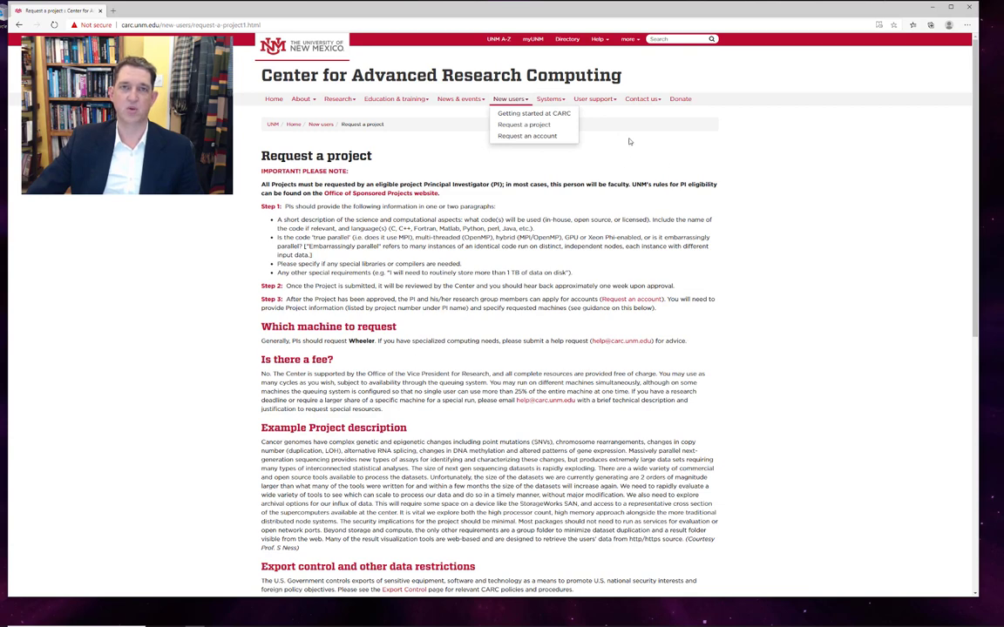
mouse_move(526, 136)
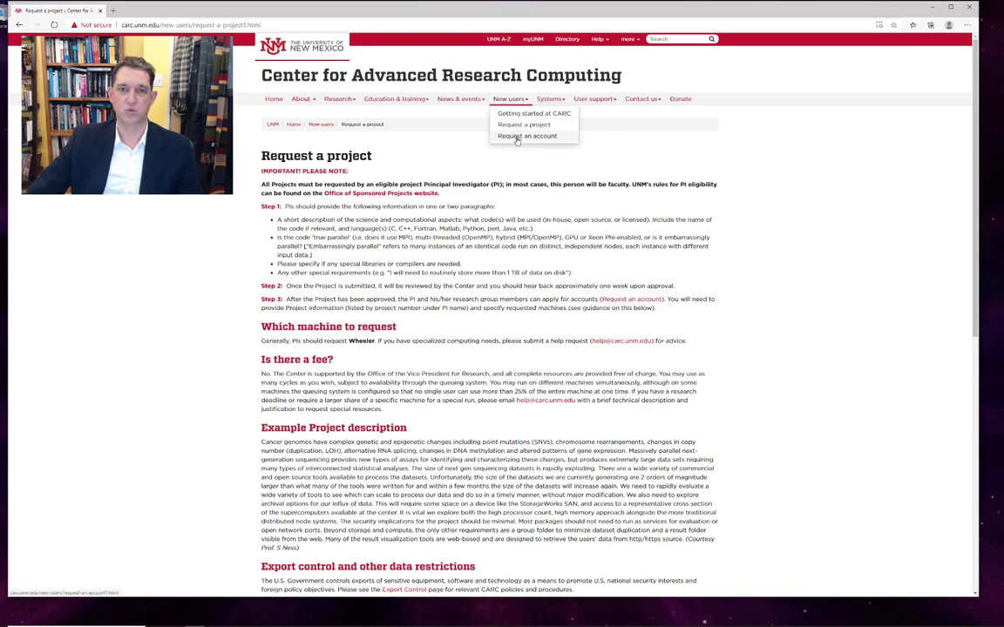
click(527, 135)
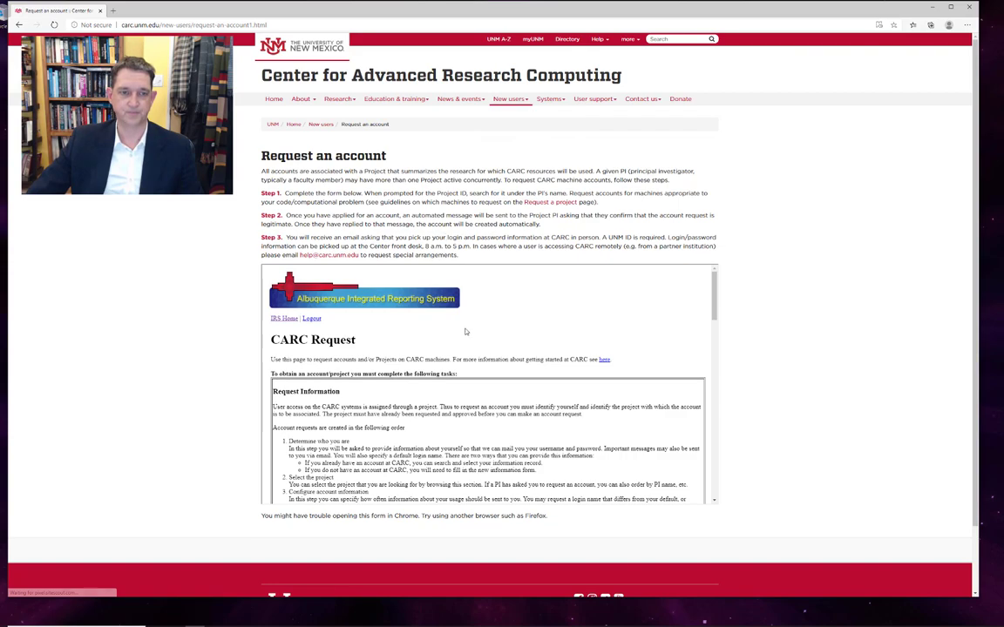
Read through the usage agreement, accept the CARC use policy and continue.
scroll(down, 3)
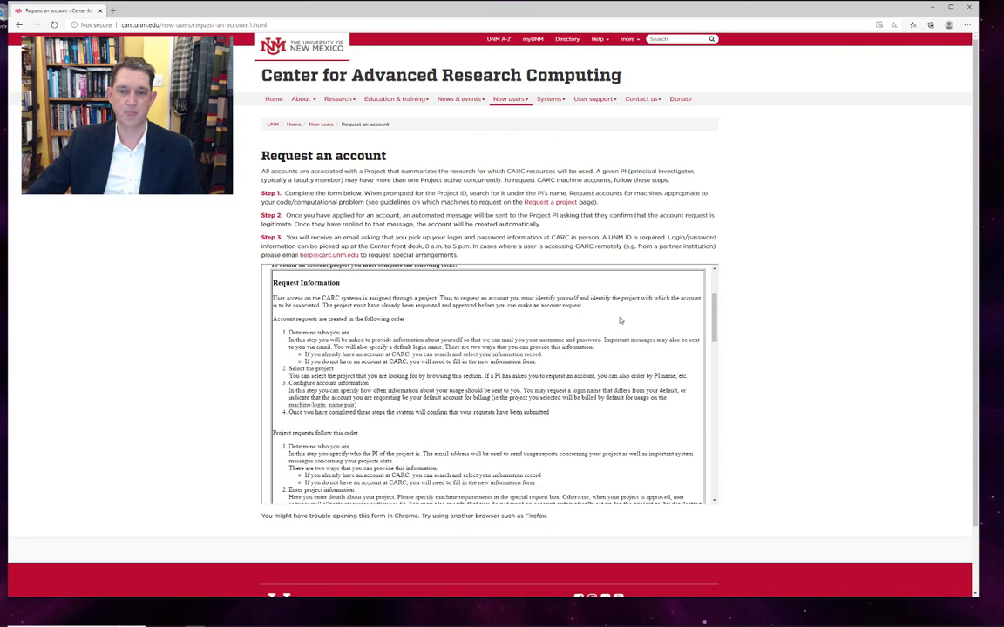
scroll(down, 3)
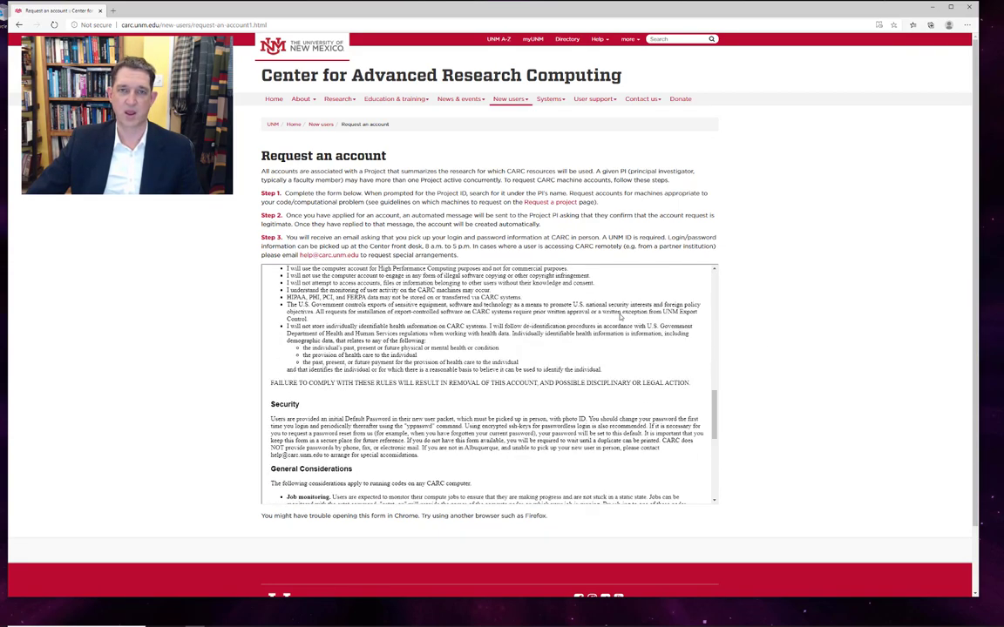
scroll(down, 3)
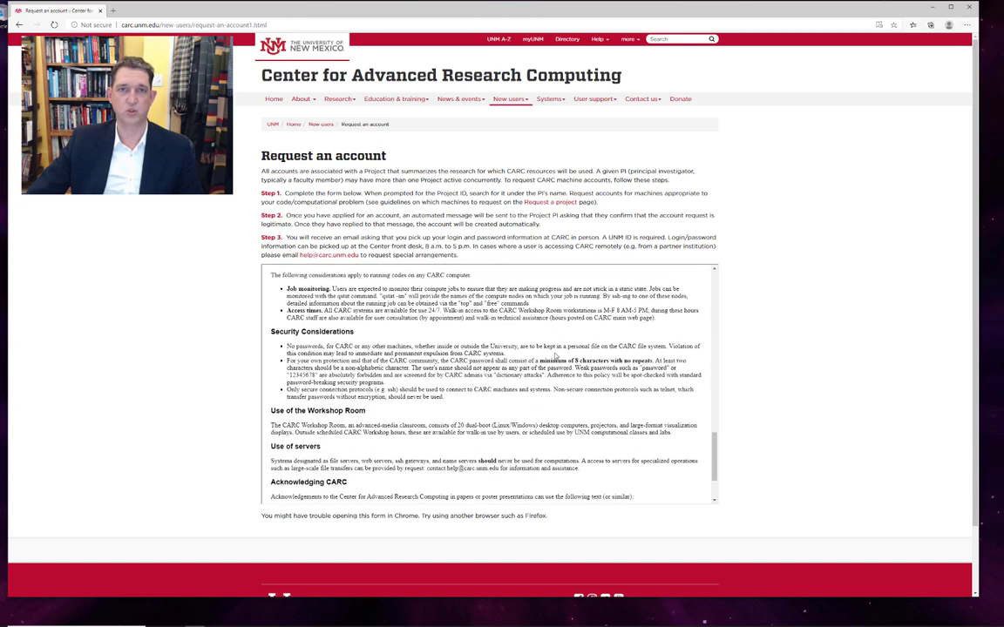
scroll(down, 3)
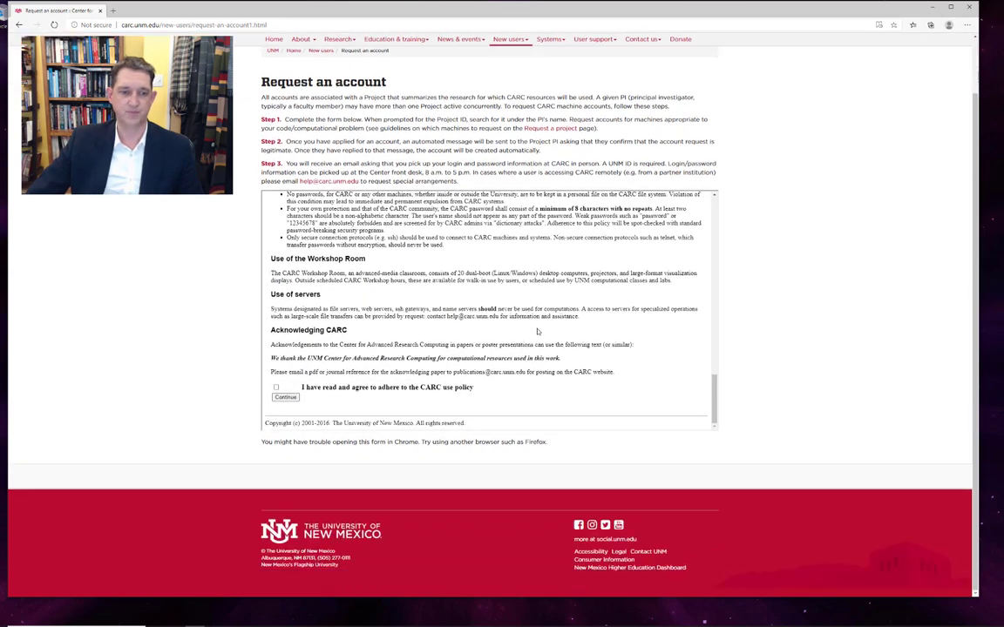
scroll(up, 3)
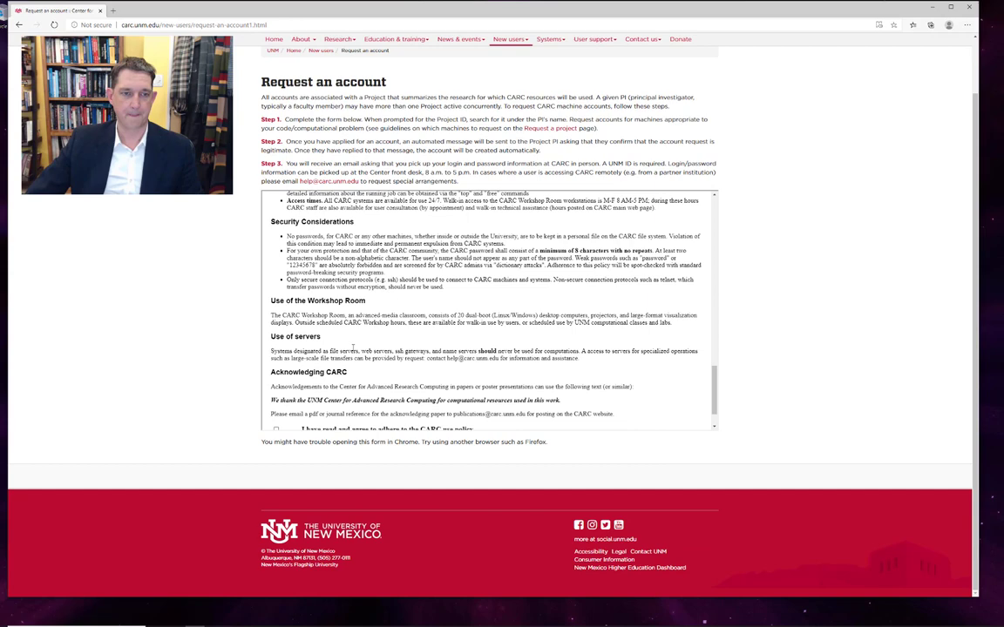
scroll(down, 3)
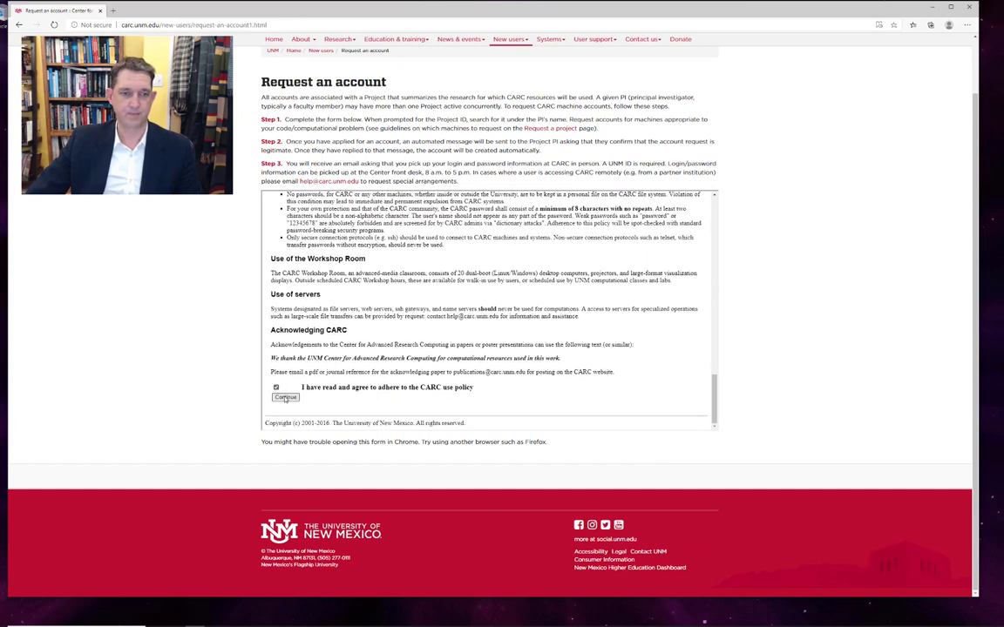
click(286, 397)
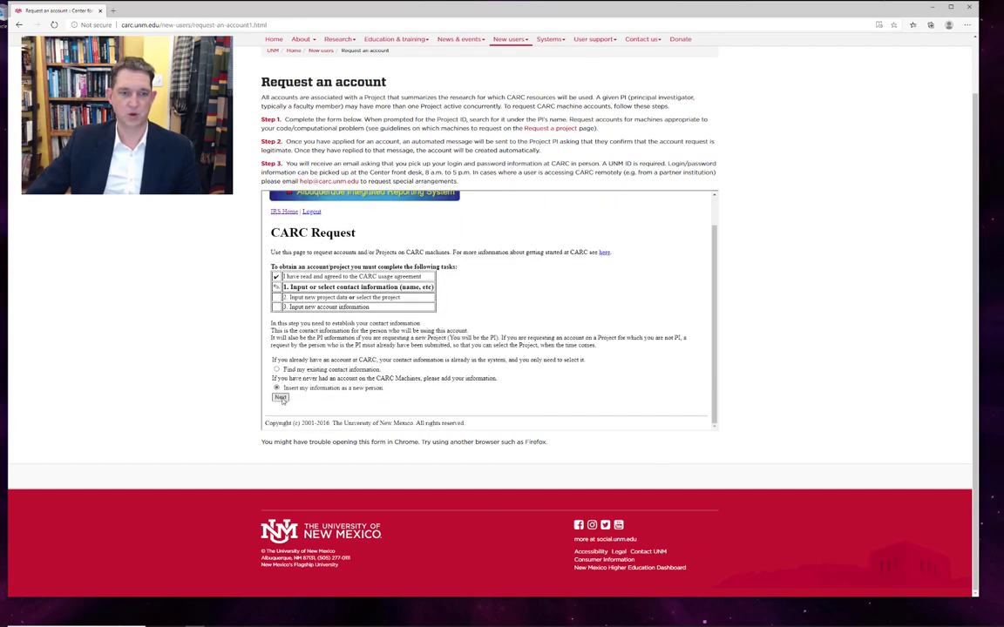
Add yourself as a new person with category, contact details, NASA Goddard affiliation and Washington, DC address, then create the record.
click(281, 397)
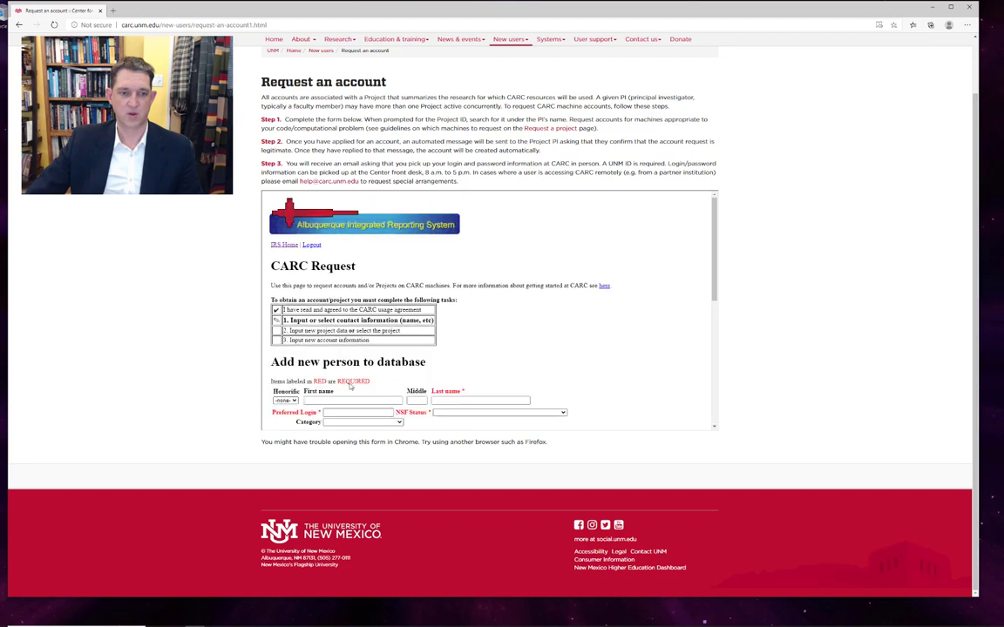
click(286, 401)
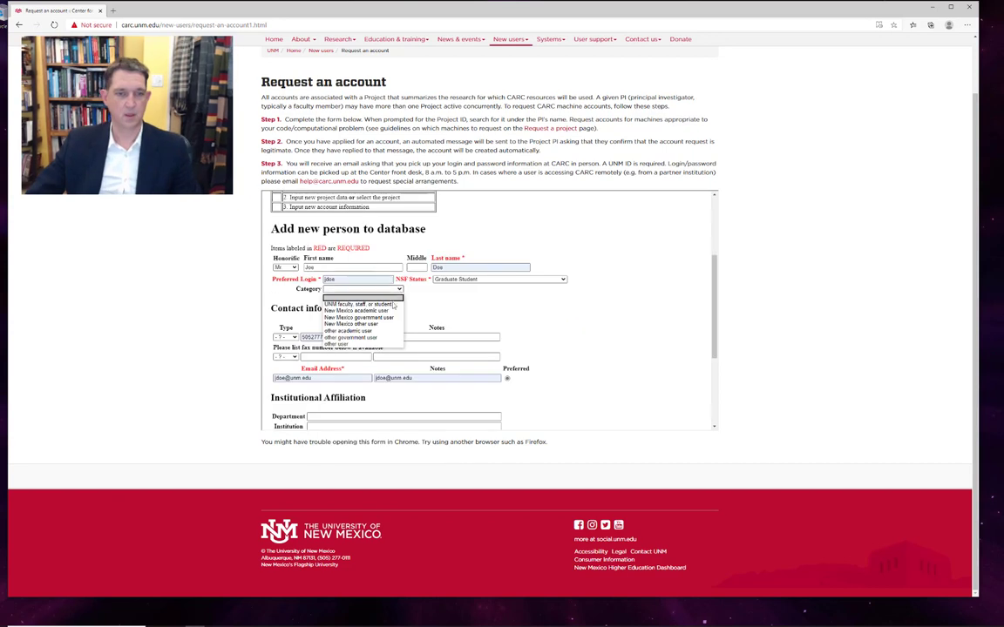
click(357, 304)
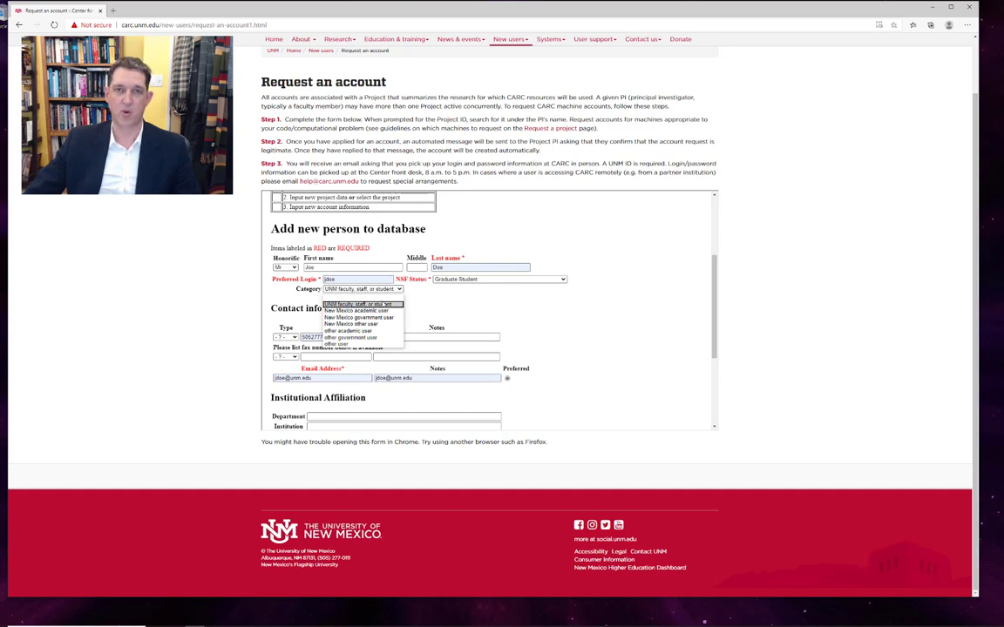
mouse_move(448, 310)
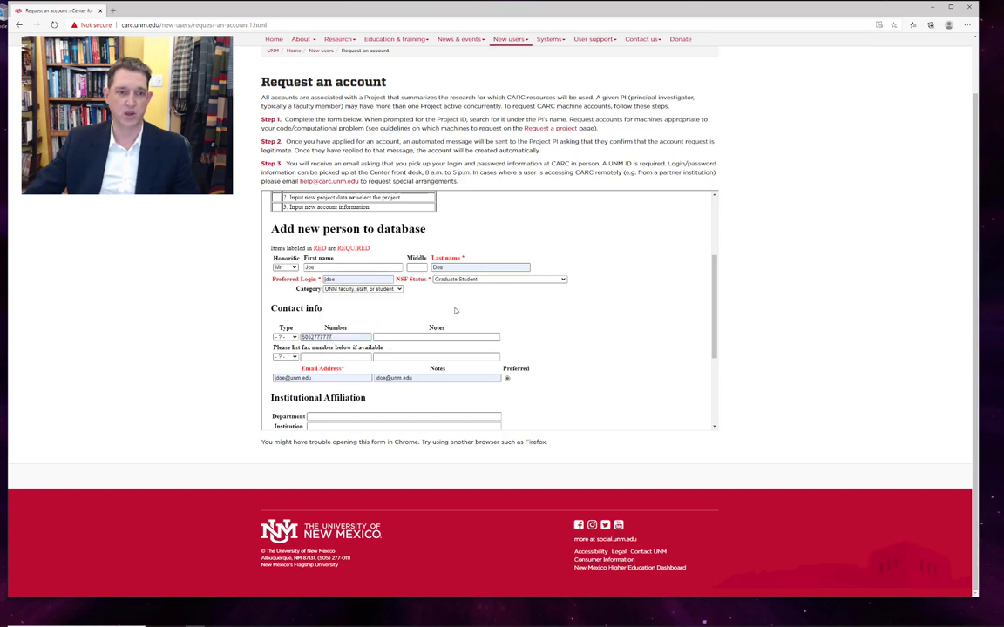
scroll(down, 3)
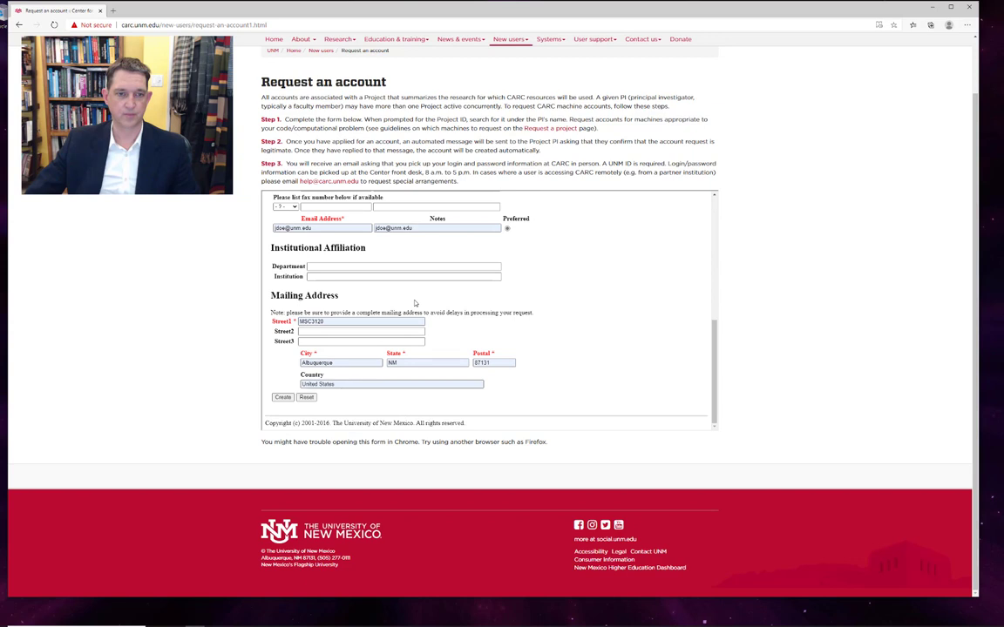
click(405, 264)
text(NASA Goddard)
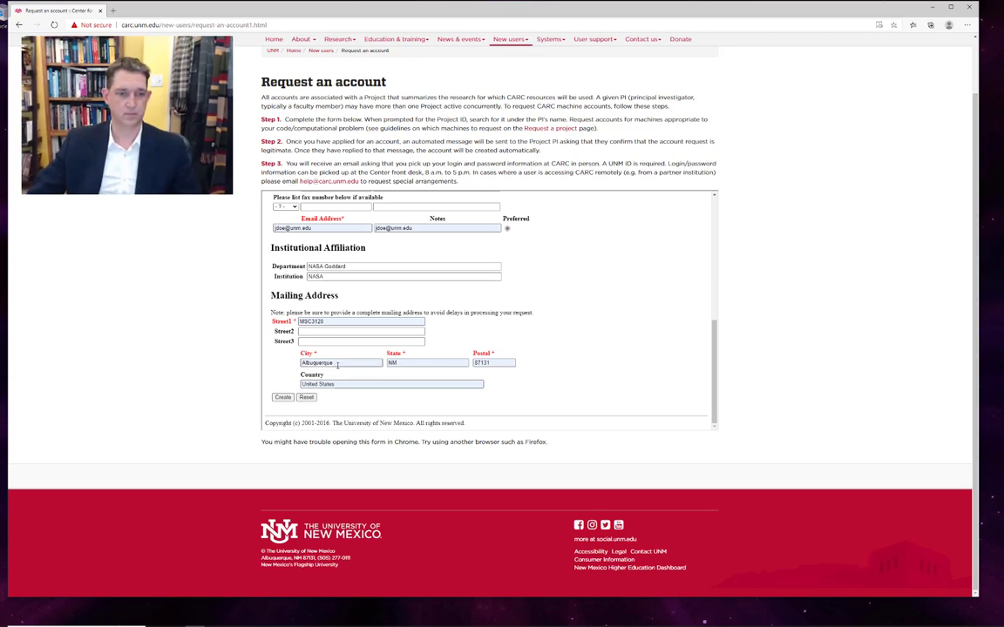
click(282, 398)
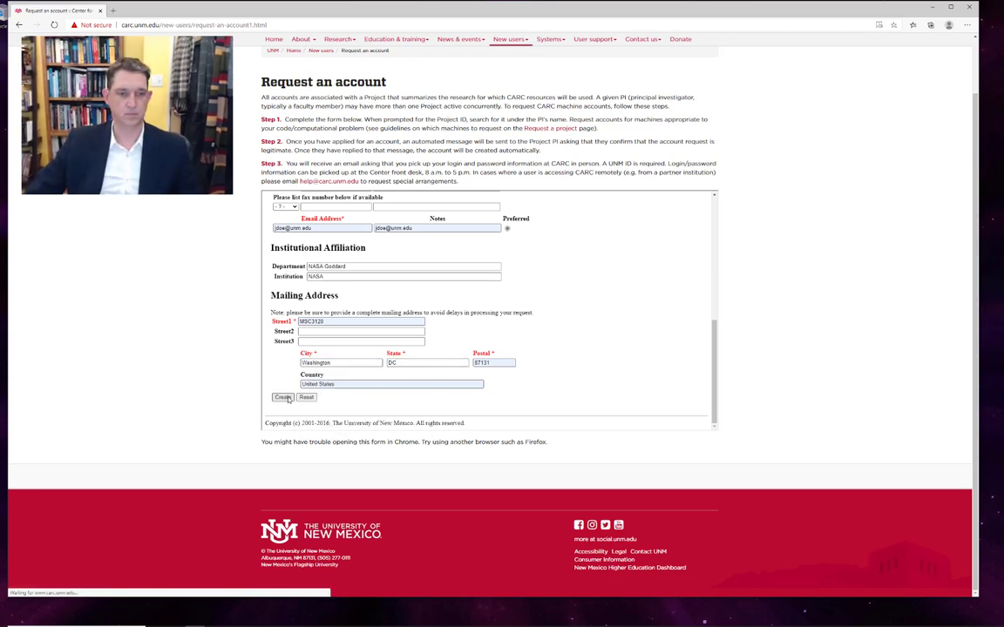
Continue to the Choose Project step and scroll the list of existing projects.
click(283, 397)
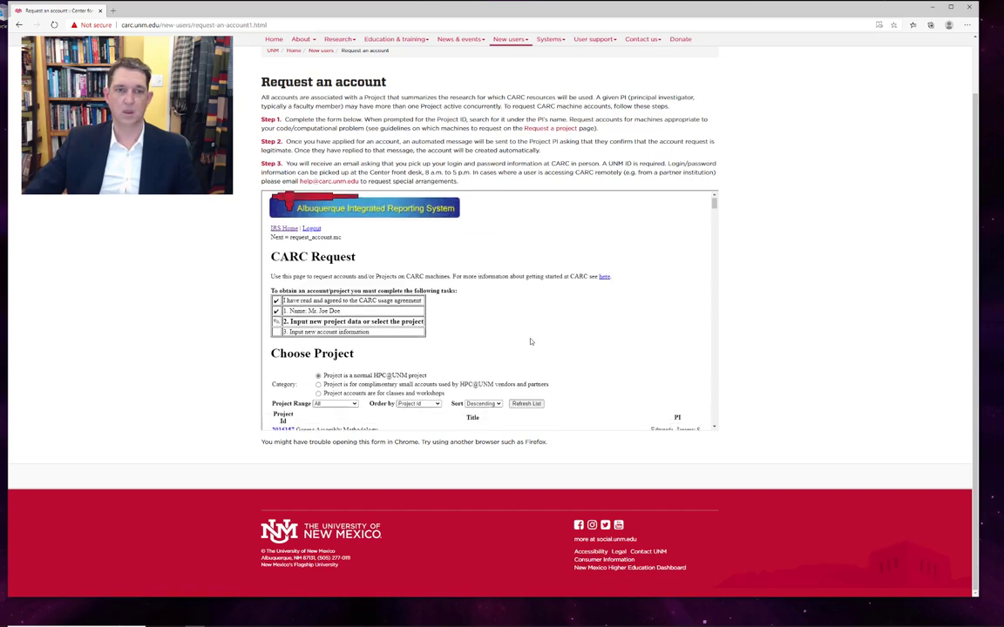
scroll(down, 3)
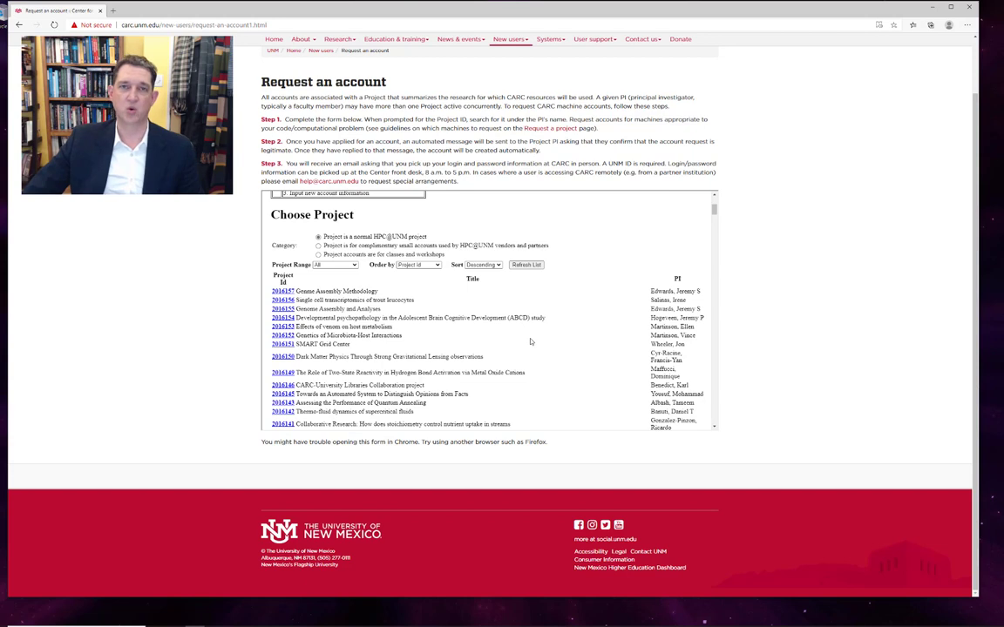
mouse_move(535, 340)
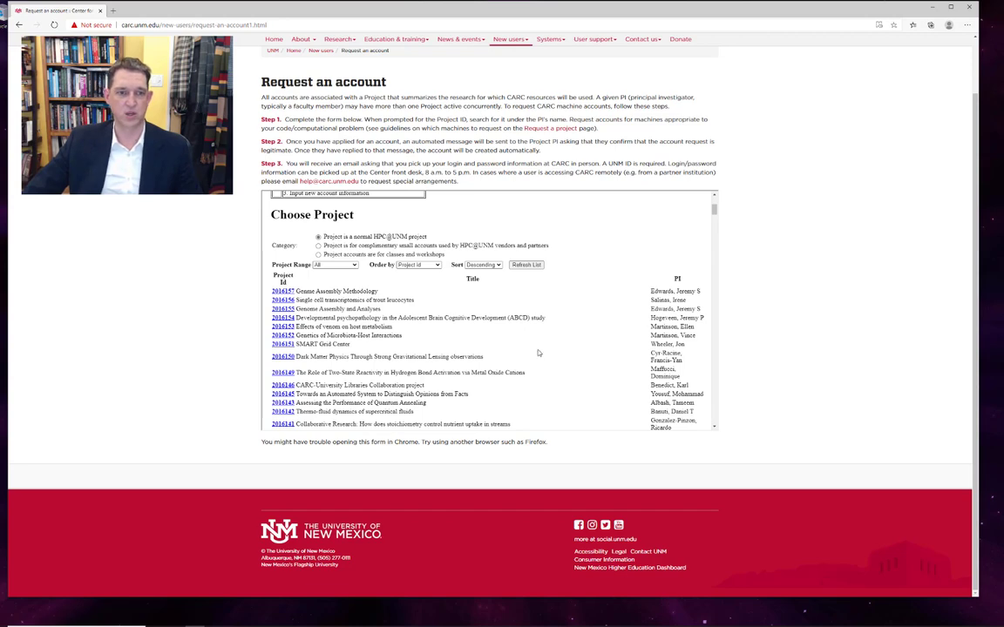
scroll(down, 3)
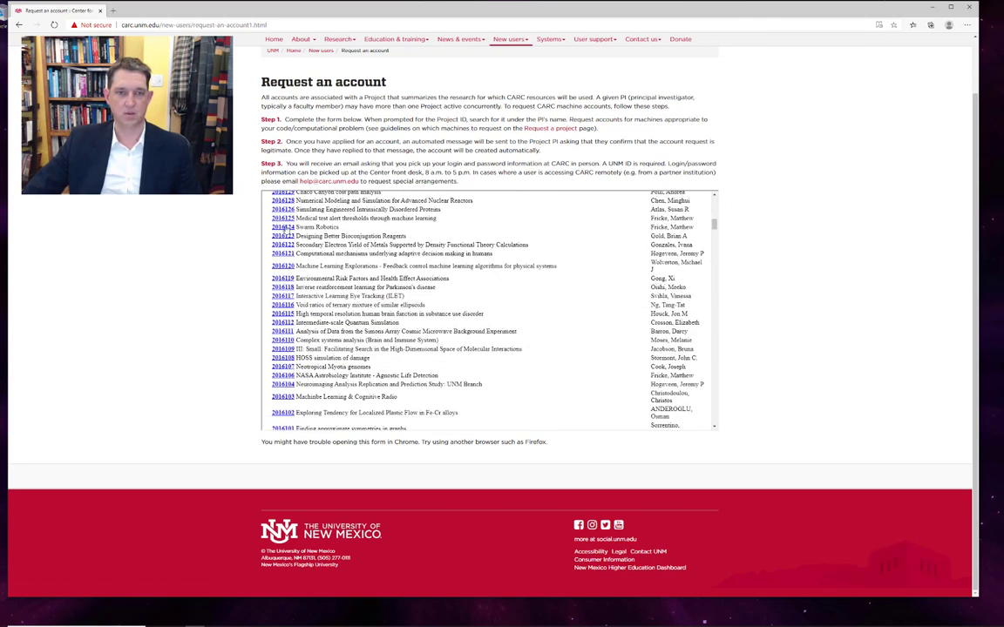
mouse_move(283, 235)
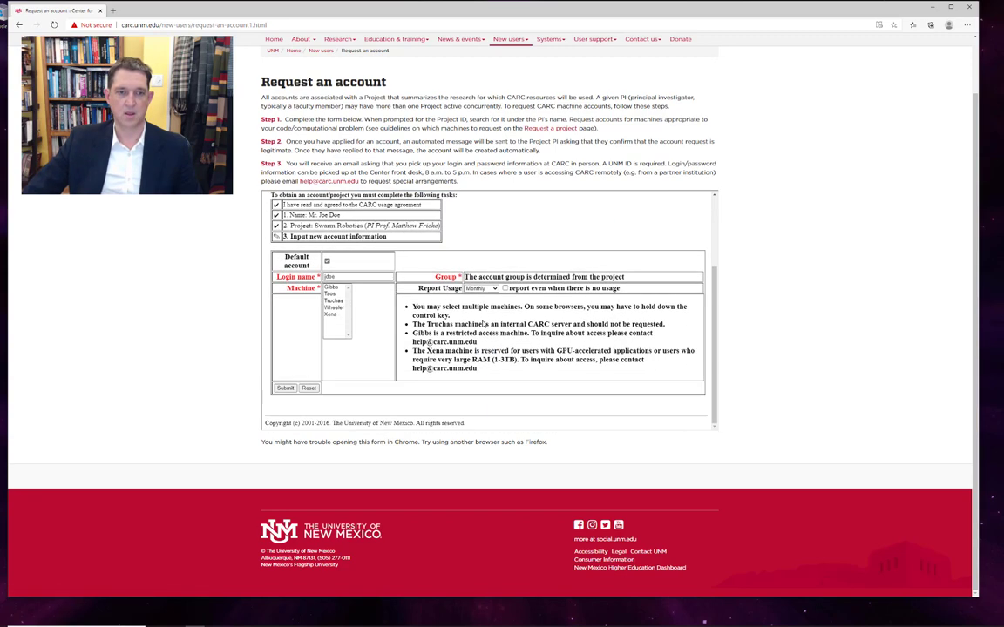
mouse_move(359, 298)
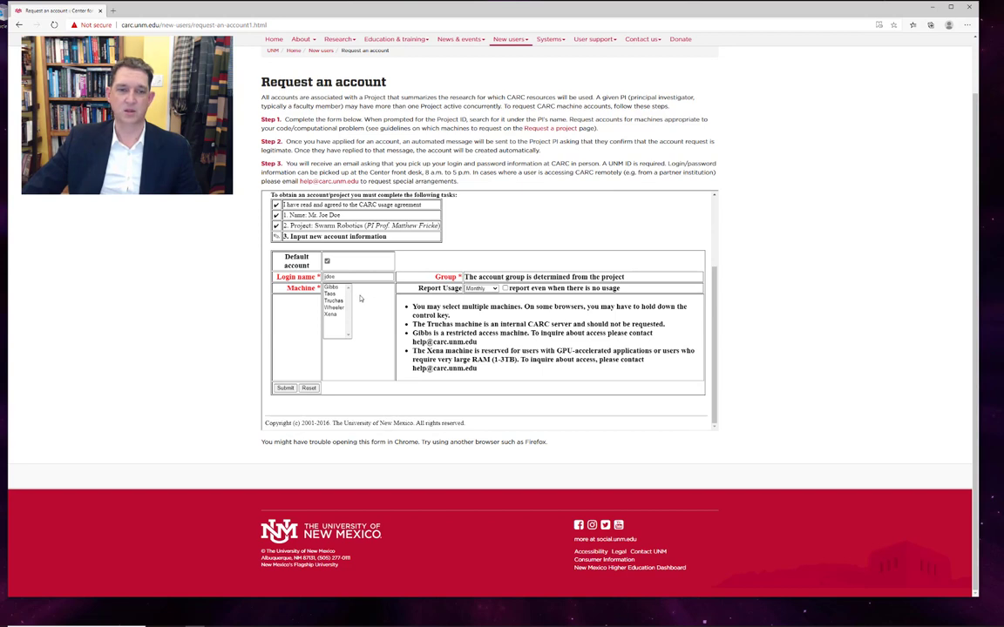
mouse_move(352, 315)
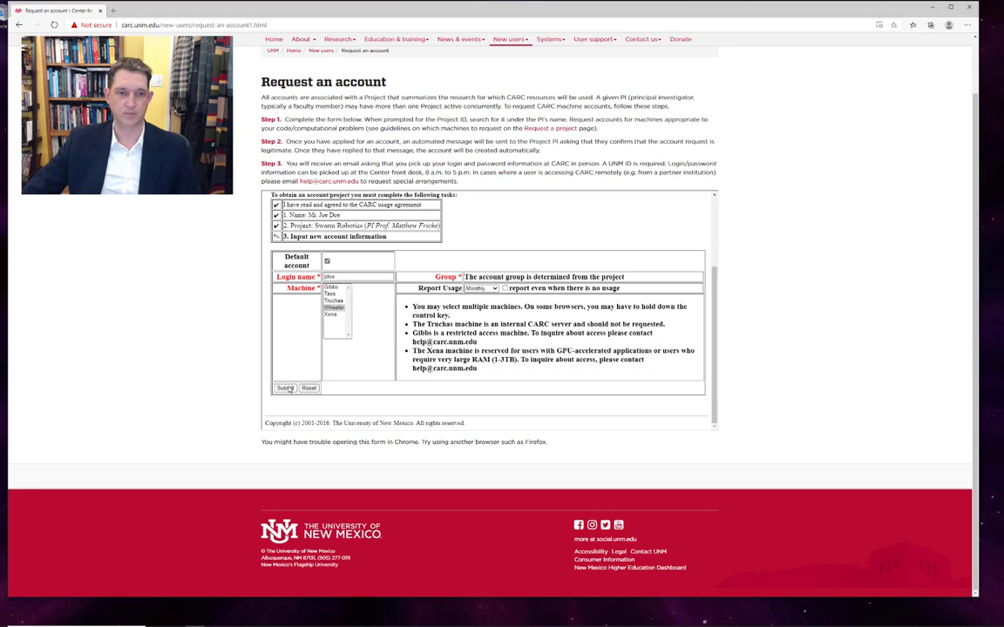
Submit the account request and reach the confirmation page listing project, machine and login.
click(286, 387)
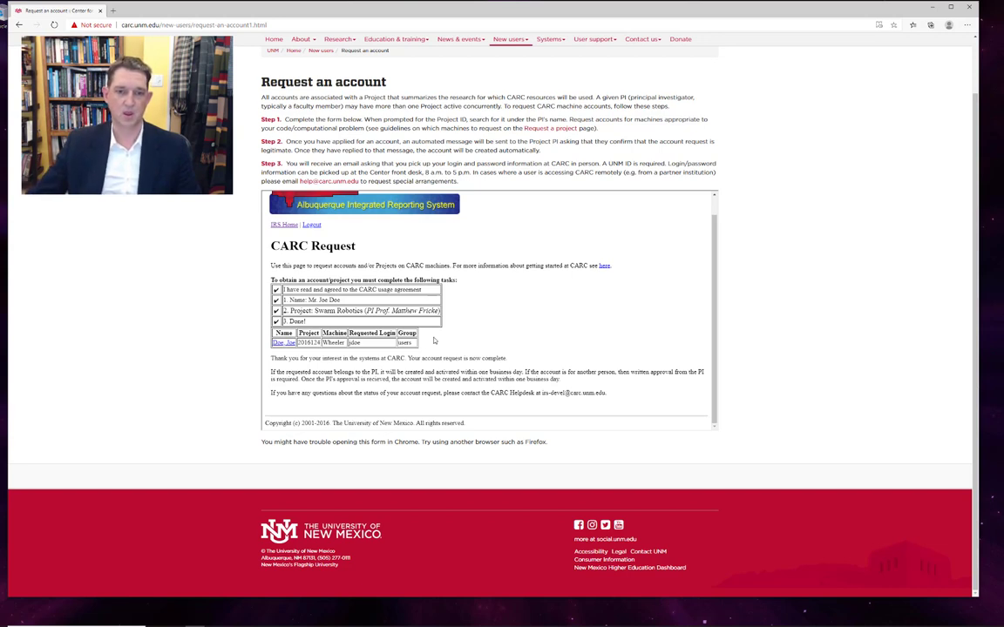
mouse_move(547, 292)
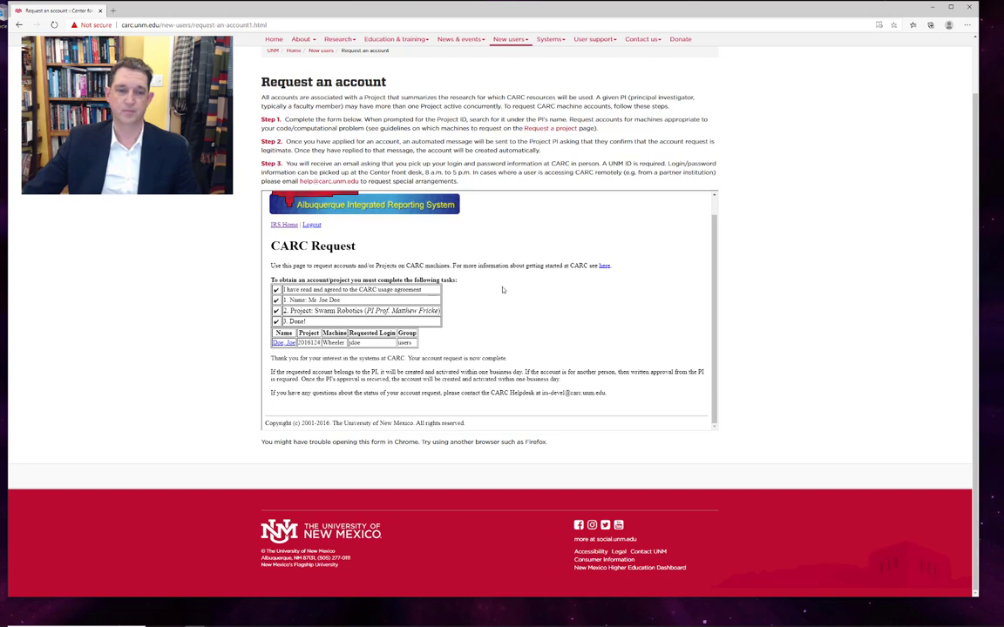
mouse_move(518, 303)
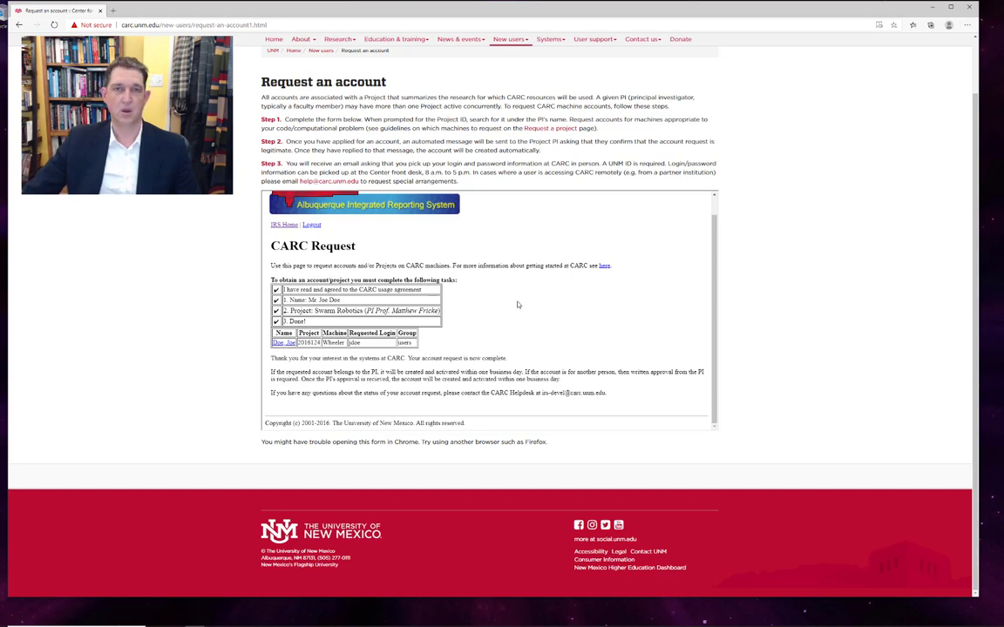